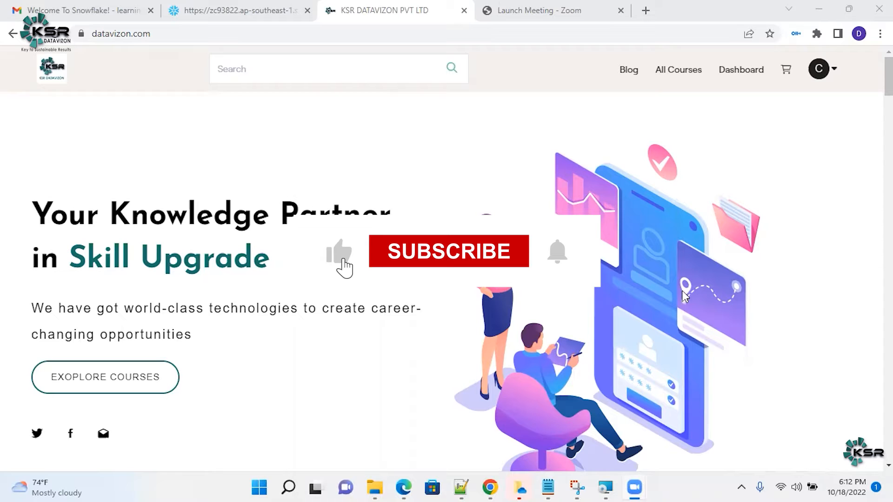
# Sign in to Snowflake with the LearningatKSR username and password
pyautogui.click(448, 251)
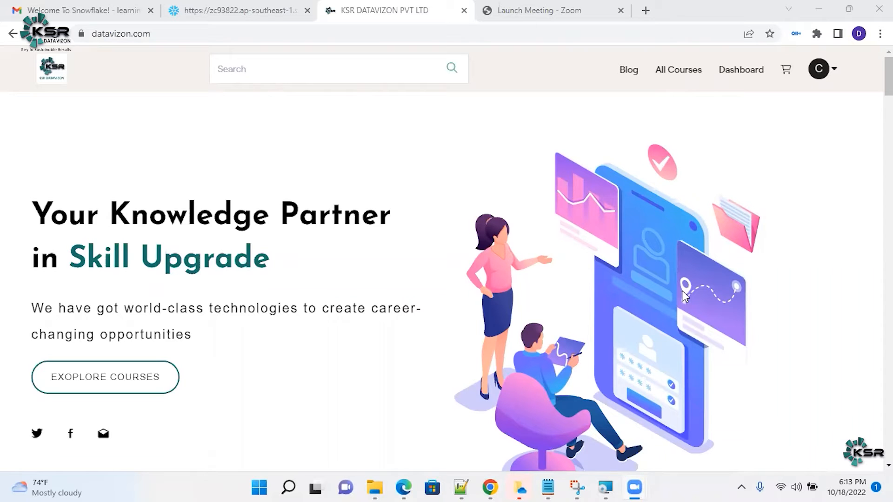
pyautogui.click(233, 11)
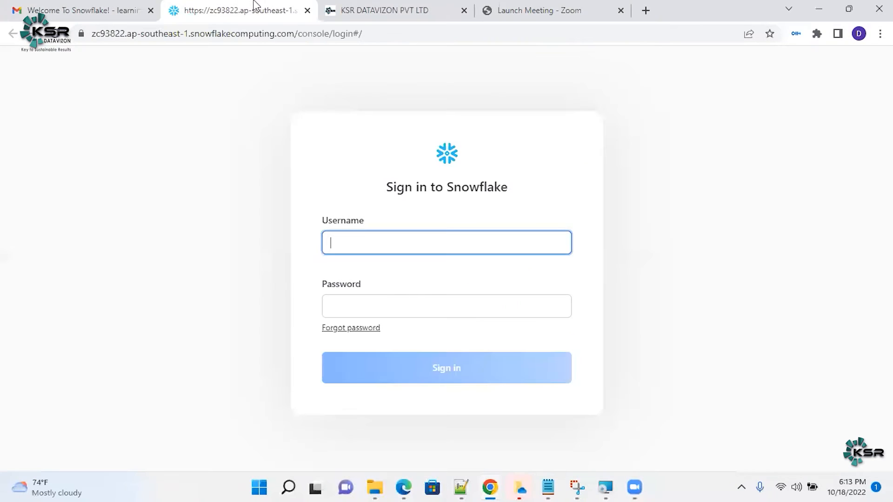
pyautogui.moveTo(500, 243)
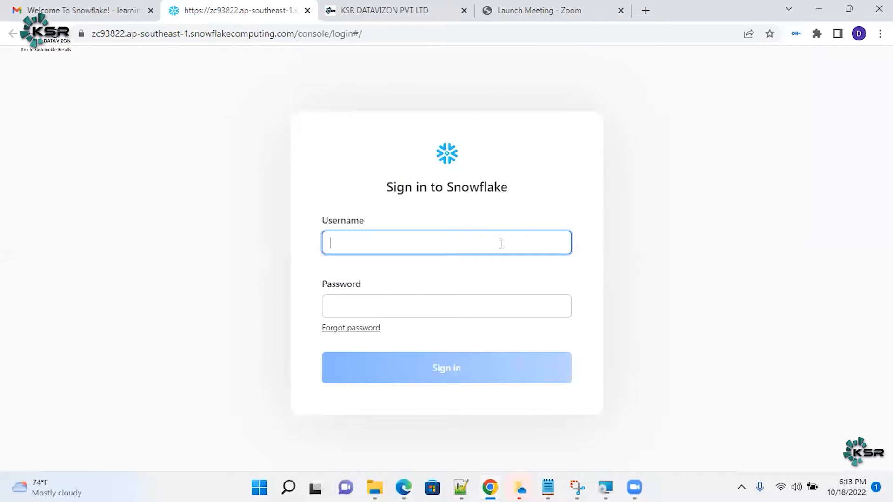
pyautogui.write('LearningatKSR')
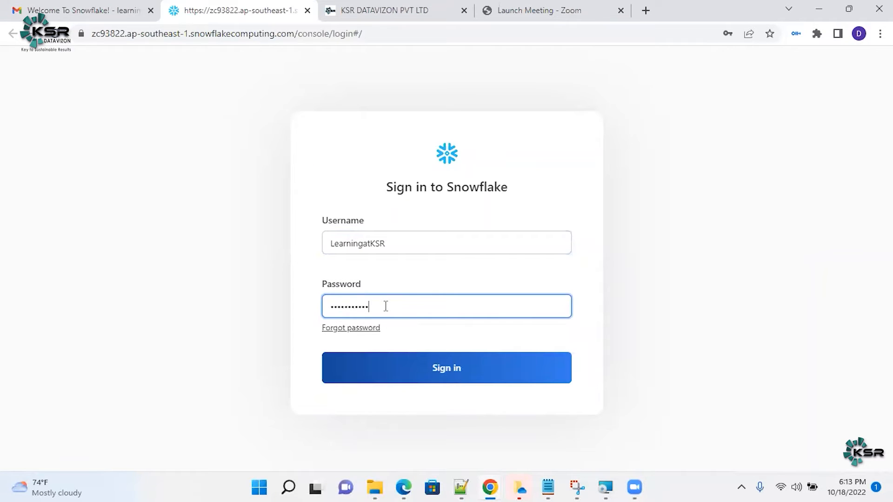
pyautogui.click(446, 367)
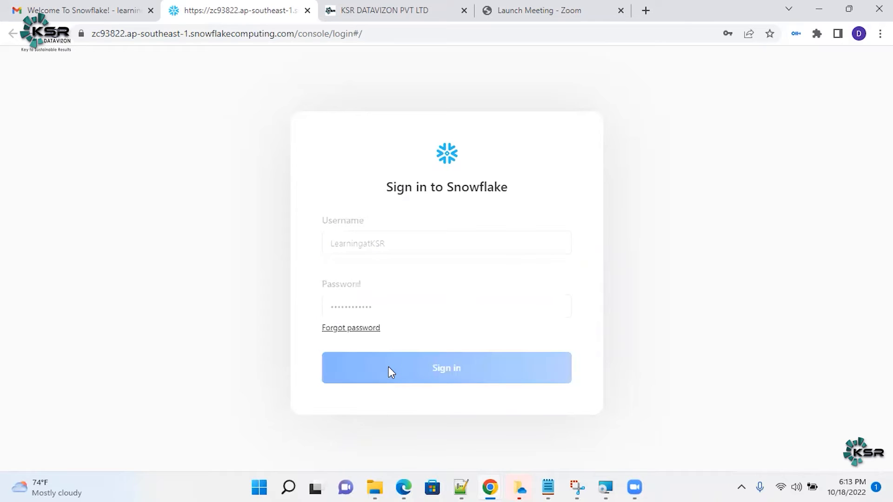
pyautogui.click(446, 368)
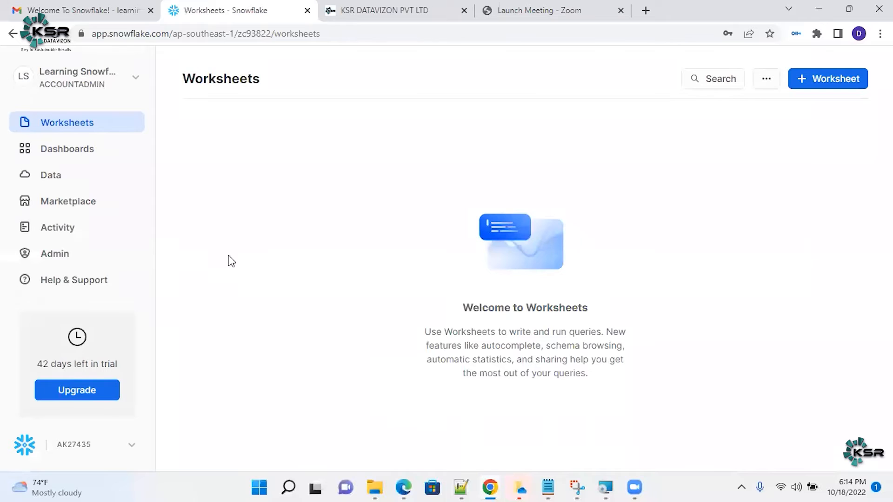
pyautogui.moveTo(598, 177)
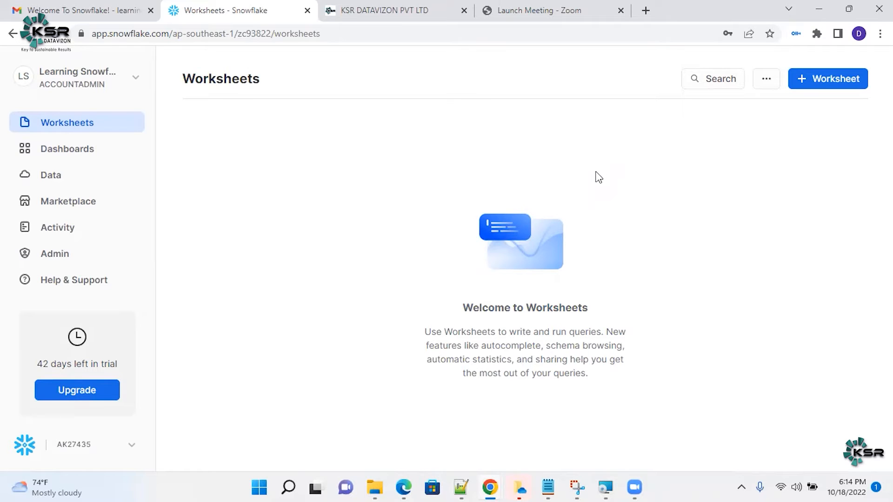
pyautogui.moveTo(68, 201)
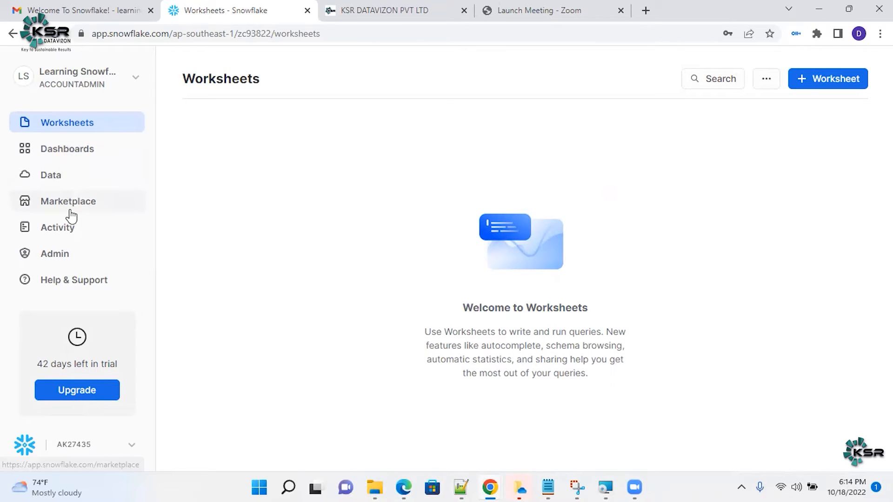
pyautogui.moveTo(164, 86)
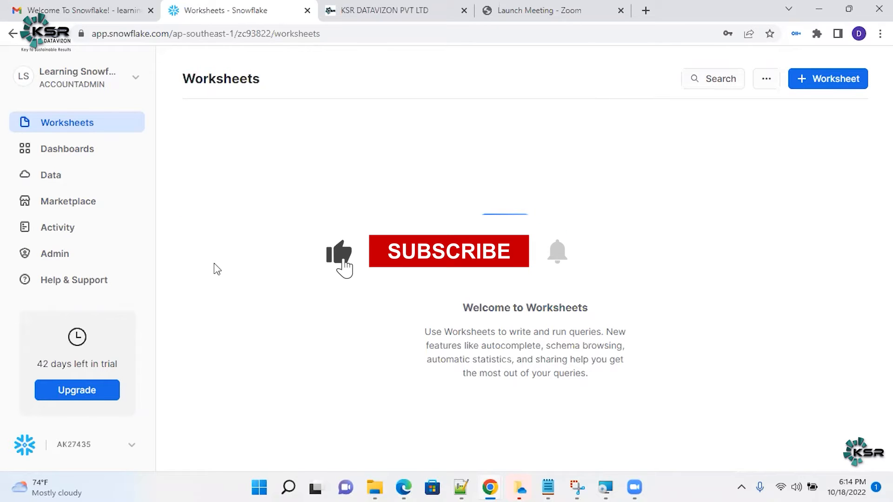
# Open the account menu from the user name in the Worksheets sidebar
pyautogui.click(449, 251)
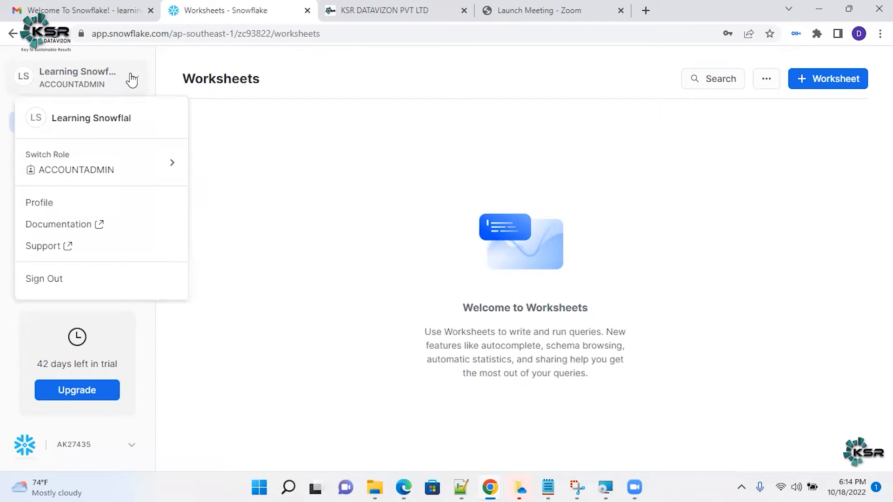
pyautogui.moveTo(39, 202)
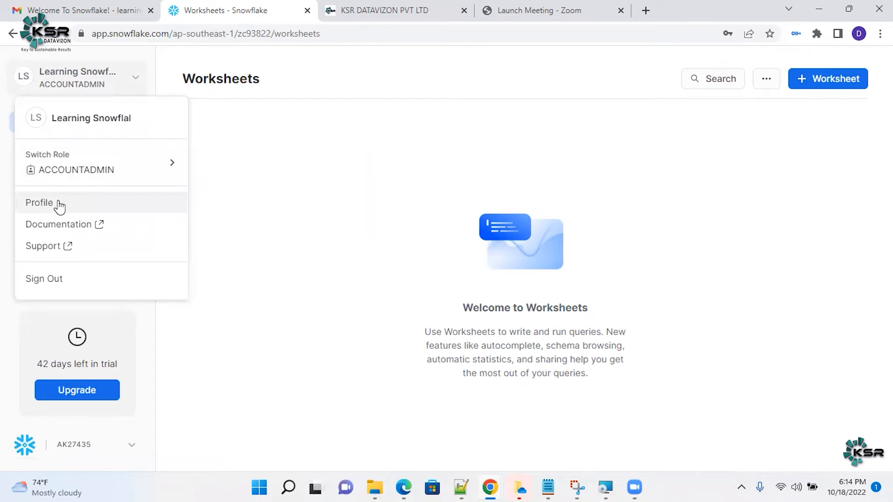
# Set the profile's Default Experience to Classic UI and save it
pyautogui.click(39, 202)
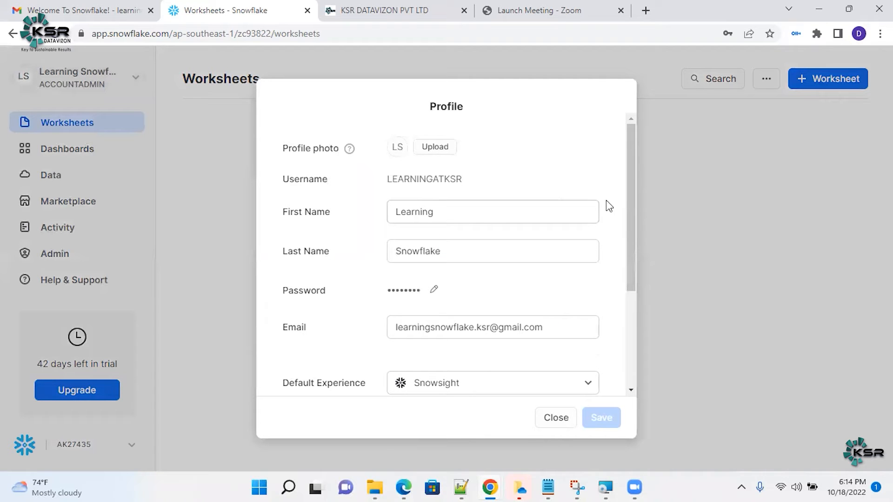
pyautogui.scroll(-3)
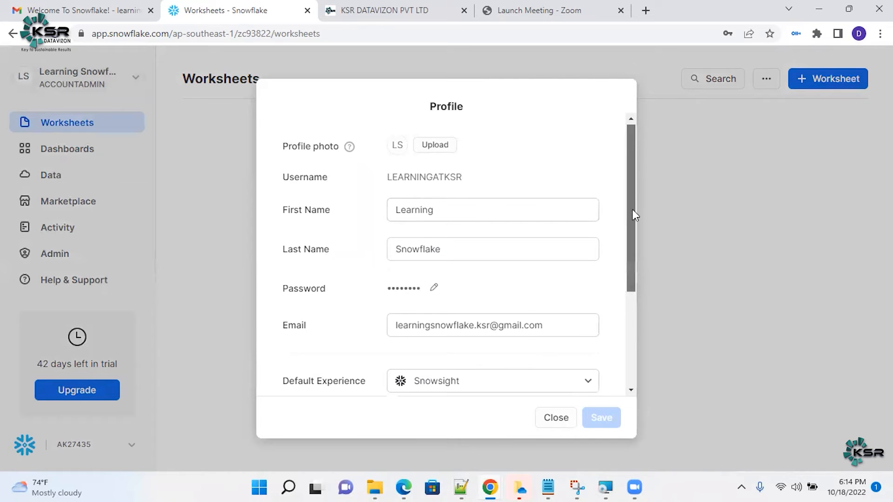
pyautogui.scroll(-3)
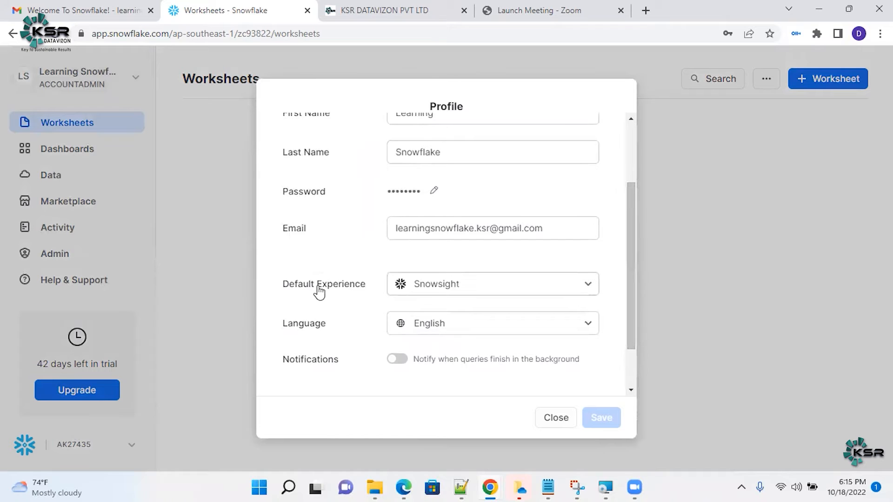
pyautogui.moveTo(357, 289)
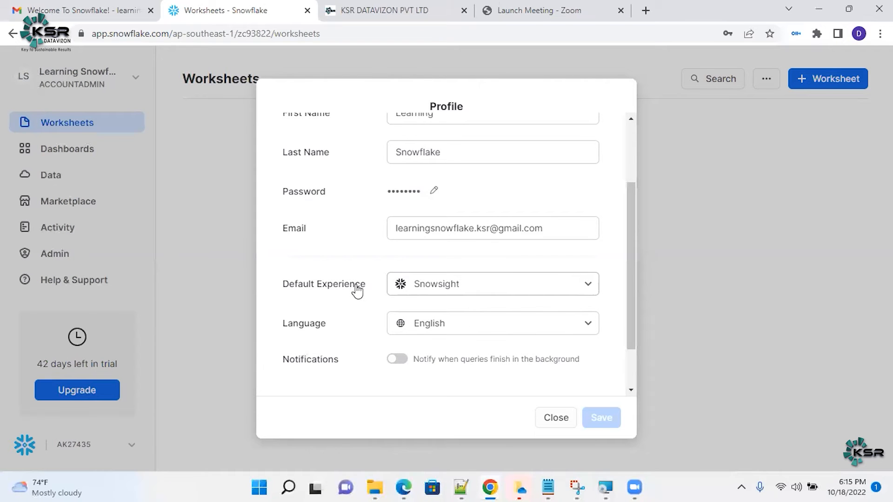
pyautogui.moveTo(593, 283)
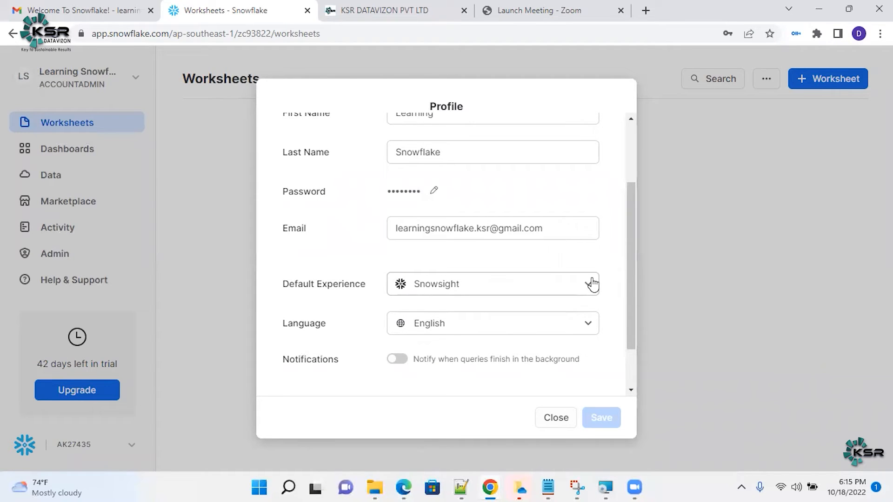
pyautogui.click(492, 284)
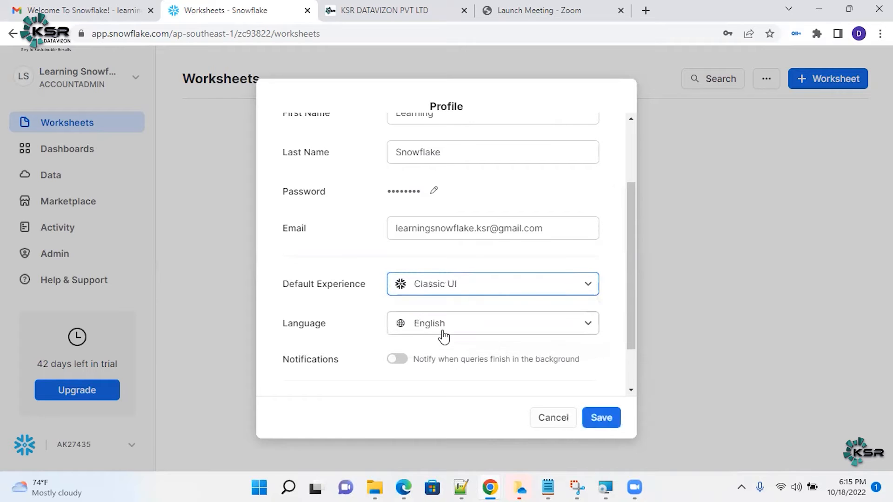
pyautogui.click(600, 418)
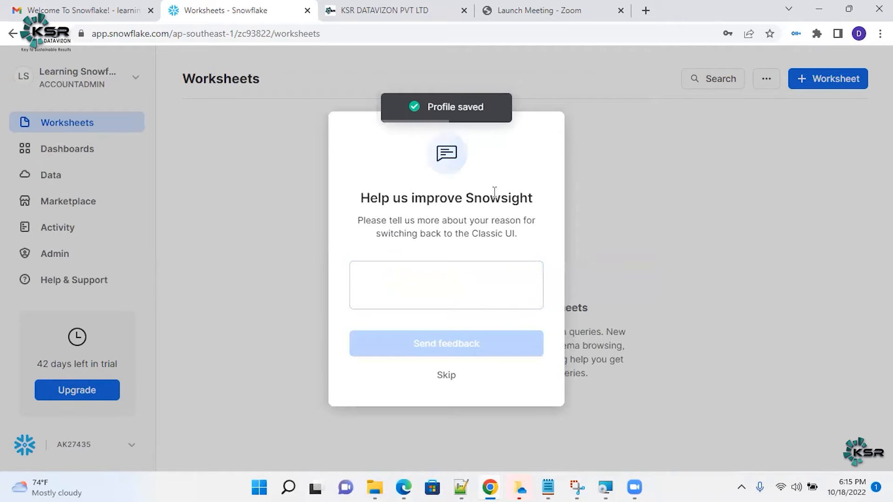
pyautogui.moveTo(486, 119)
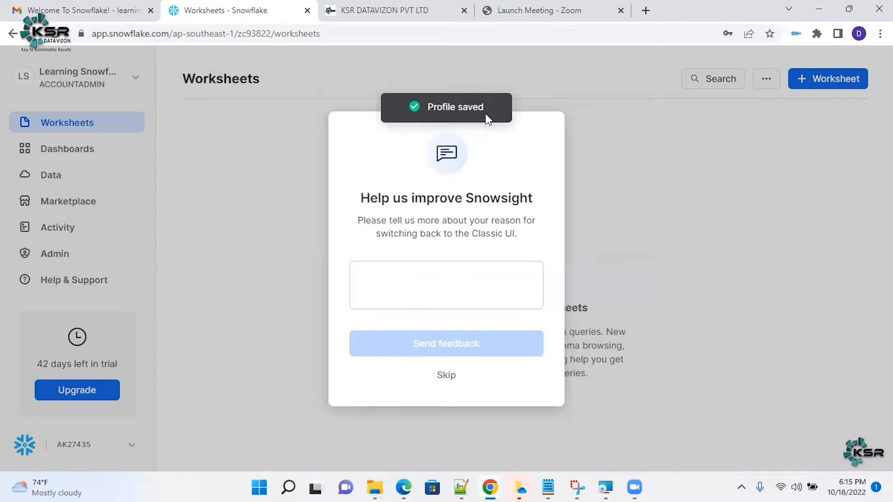
# Send the feedback 'Classic.' as the reason for switching back
pyautogui.click(446, 285)
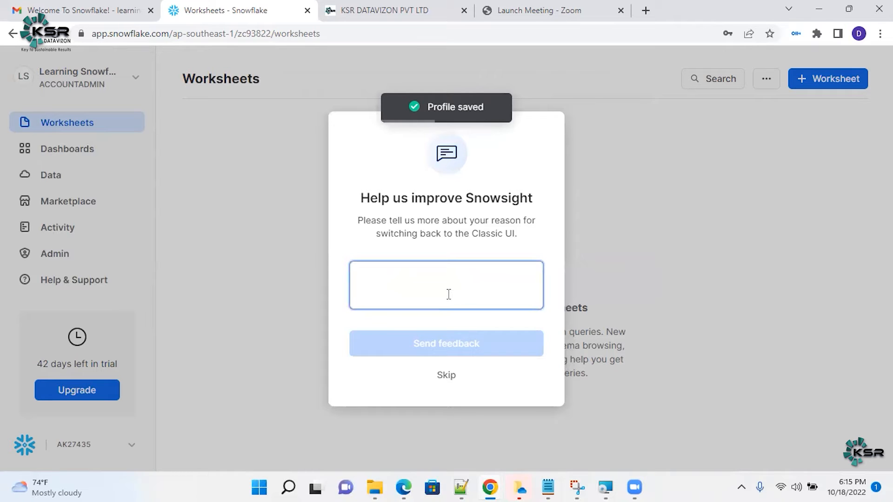
pyautogui.write('Classic.')
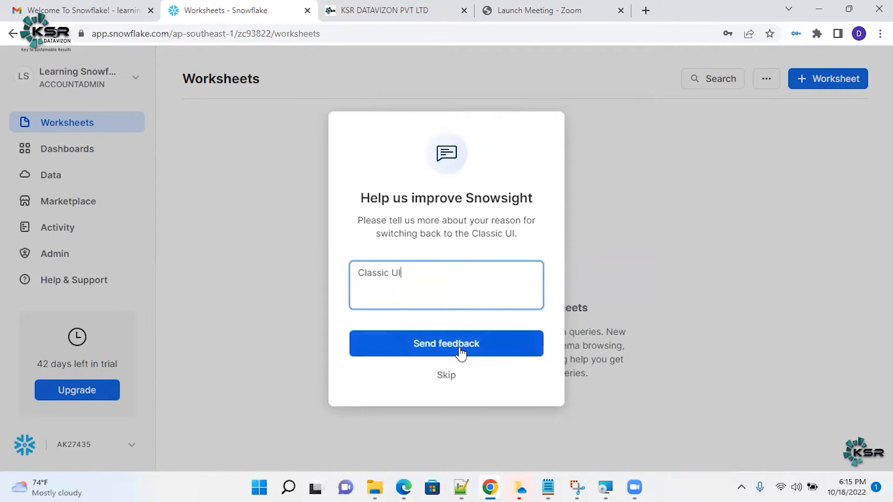
pyautogui.click(446, 343)
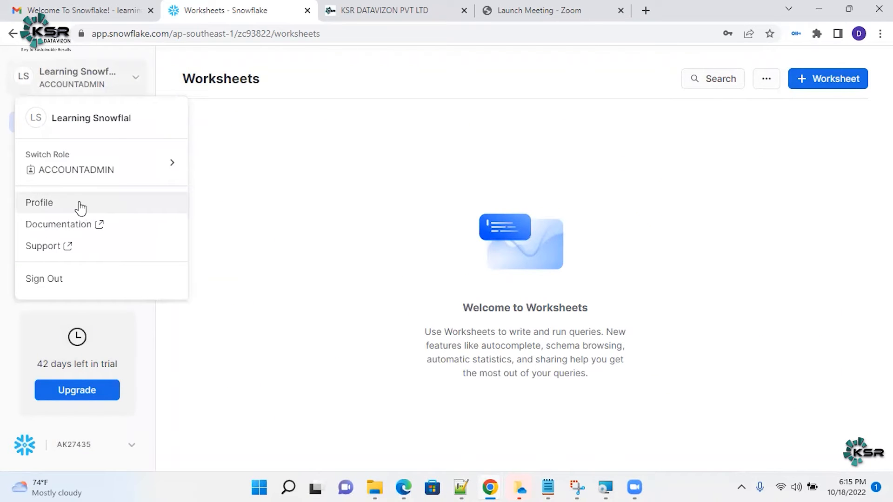
# Reopen the profile to confirm Classic UI is saved, then close it
pyautogui.click(38, 202)
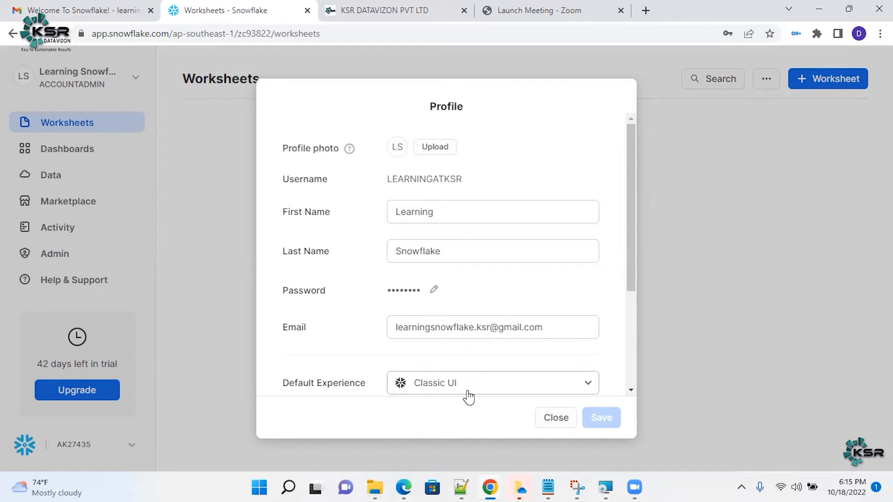
pyautogui.click(554, 417)
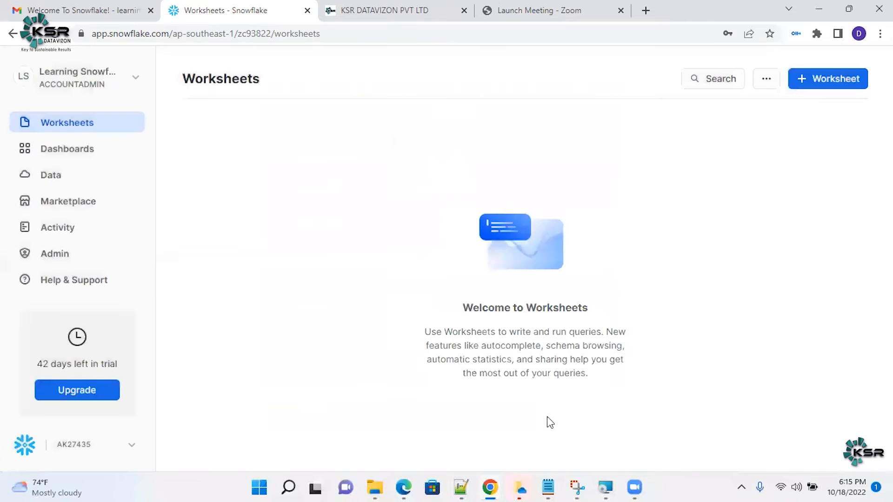
pyautogui.moveTo(139, 92)
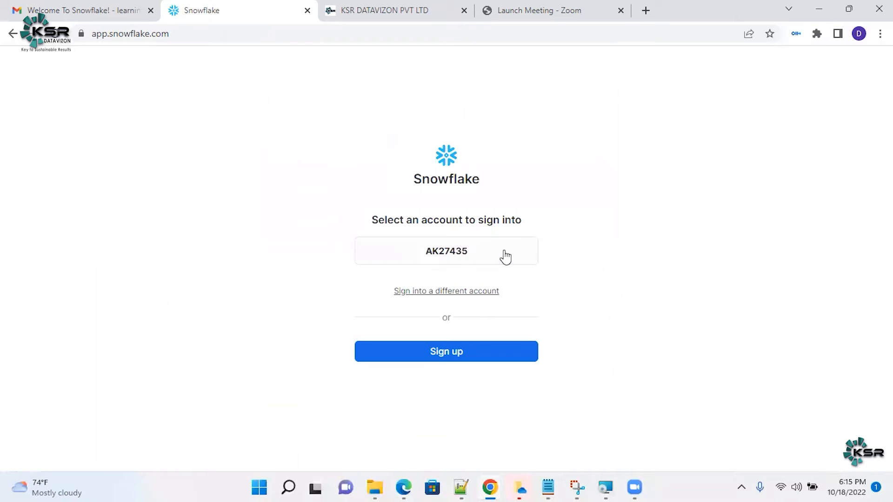
# Sign back in to Snowflake through the listed account tile
pyautogui.click(446, 251)
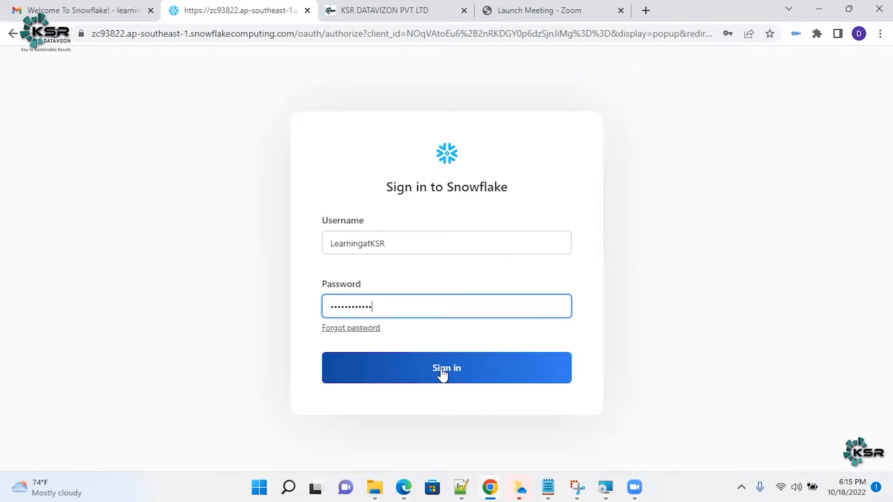
pyautogui.click(446, 367)
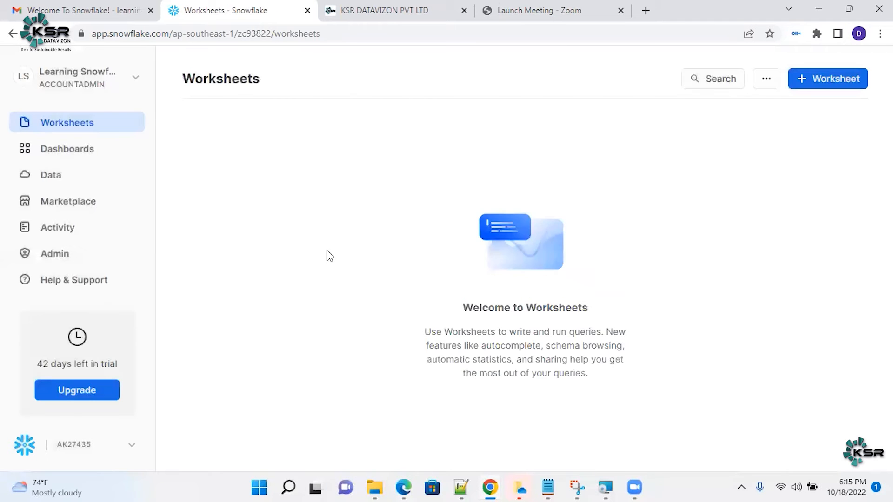
pyautogui.moveTo(251, 259)
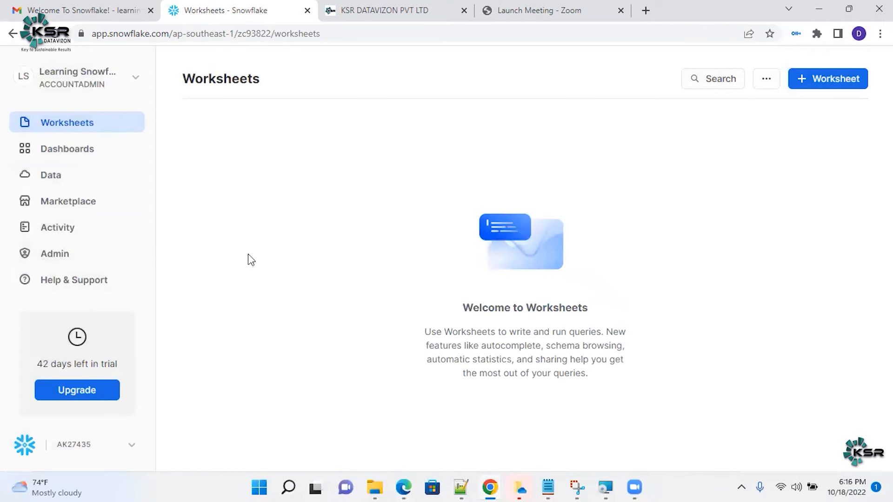
pyautogui.moveTo(264, 263)
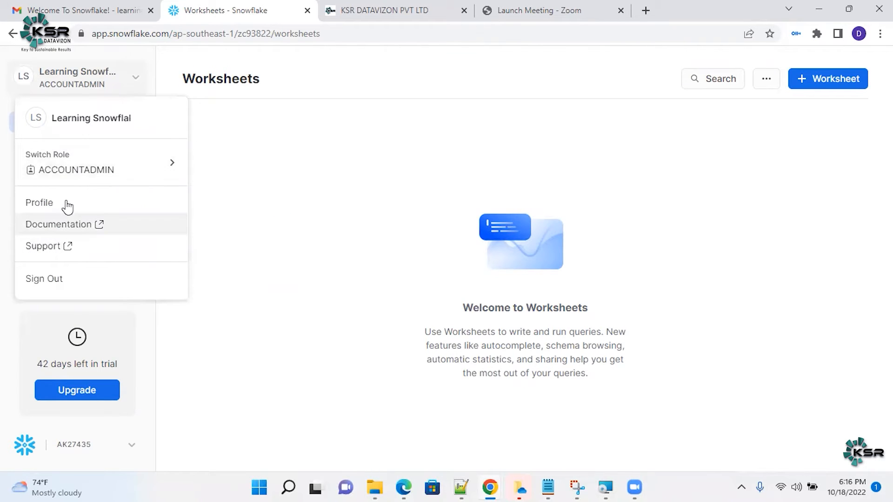
# Check the profile shows Classic UI, then sign out of the Snowflake account
pyautogui.click(39, 202)
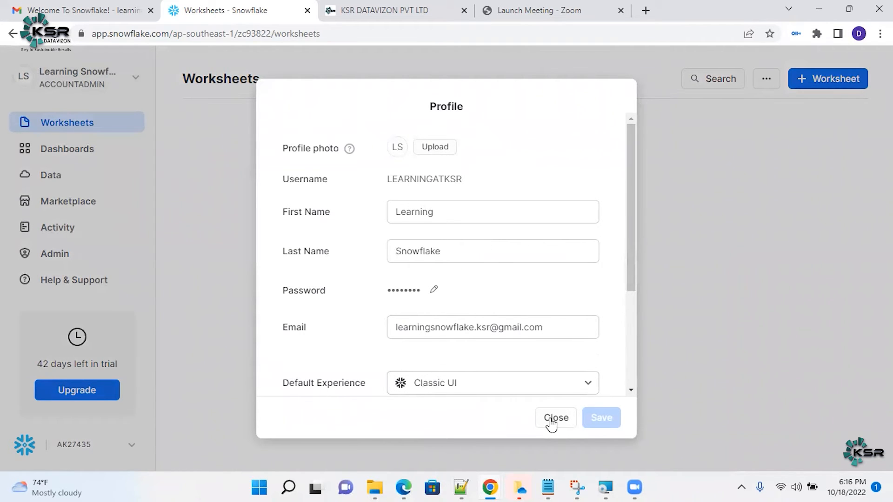
pyautogui.click(554, 418)
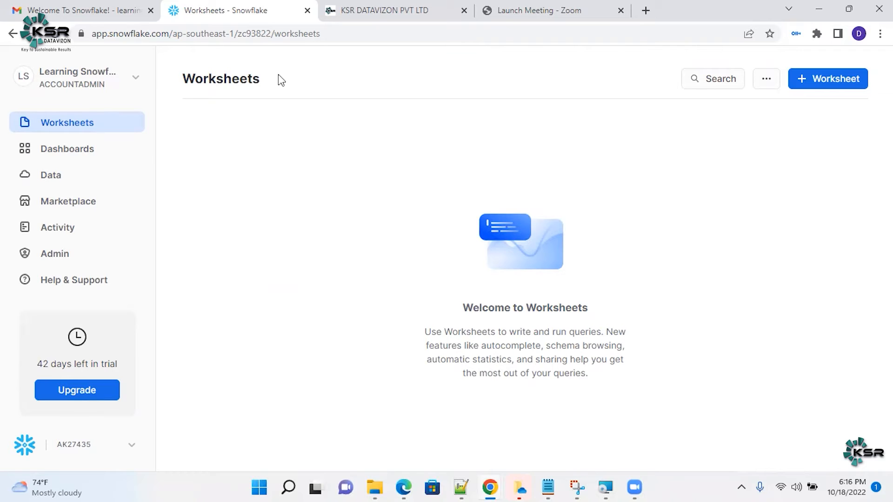
pyautogui.moveTo(80, 239)
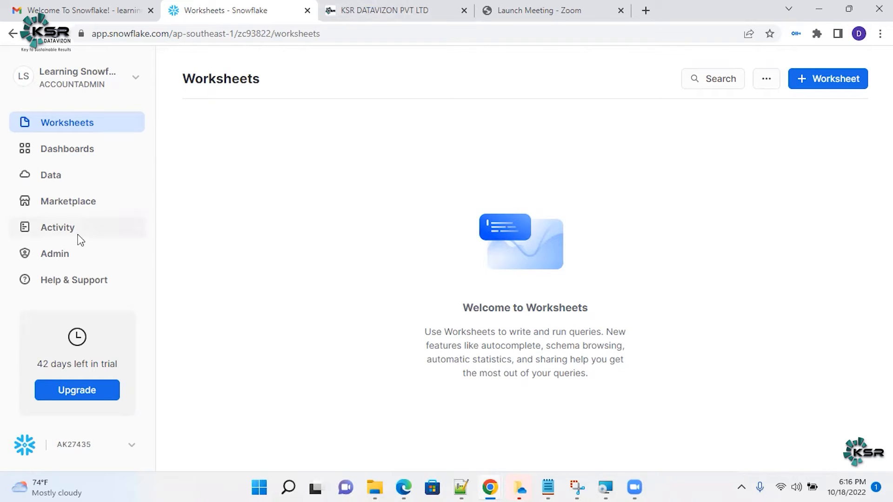
pyautogui.click(78, 76)
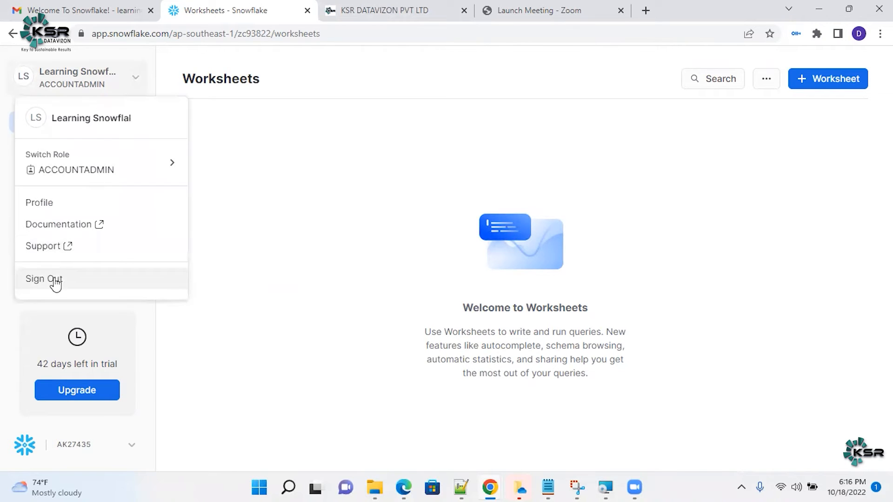
pyautogui.click(228, 10)
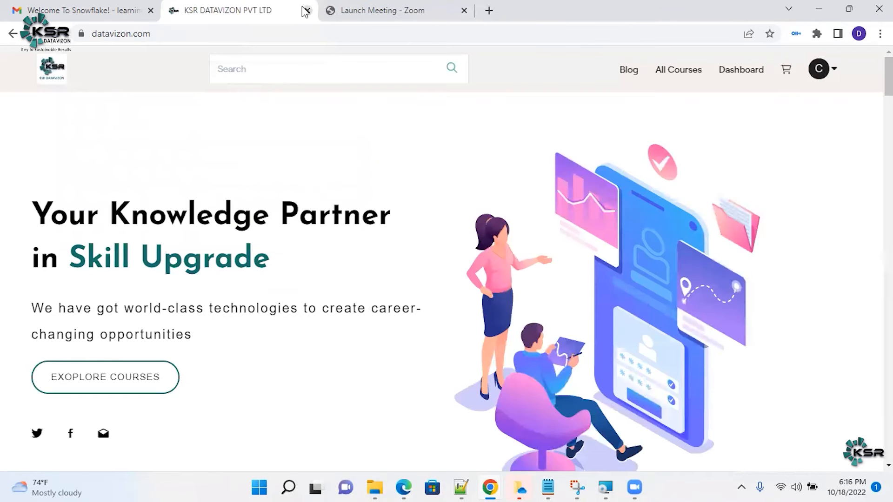
# Close the KSR DATAVIZON and Gmail tabs and bring up Chrome's browsing history
pyautogui.click(306, 11)
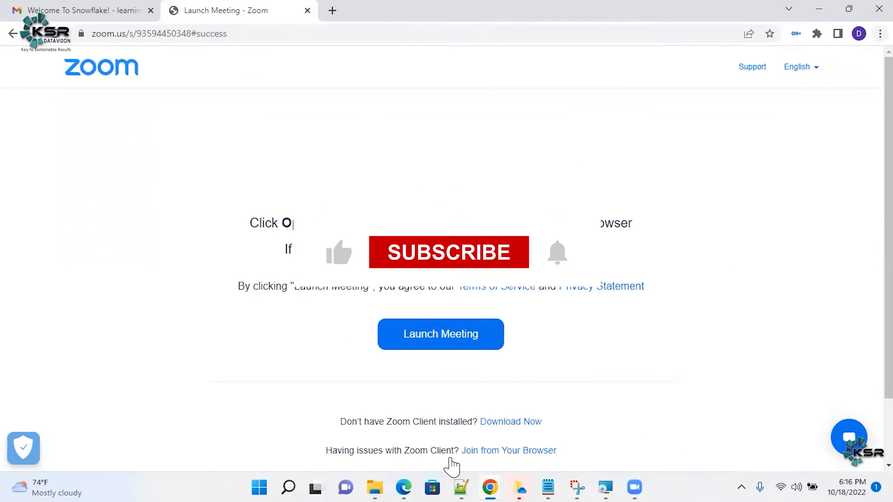
pyautogui.click(879, 33)
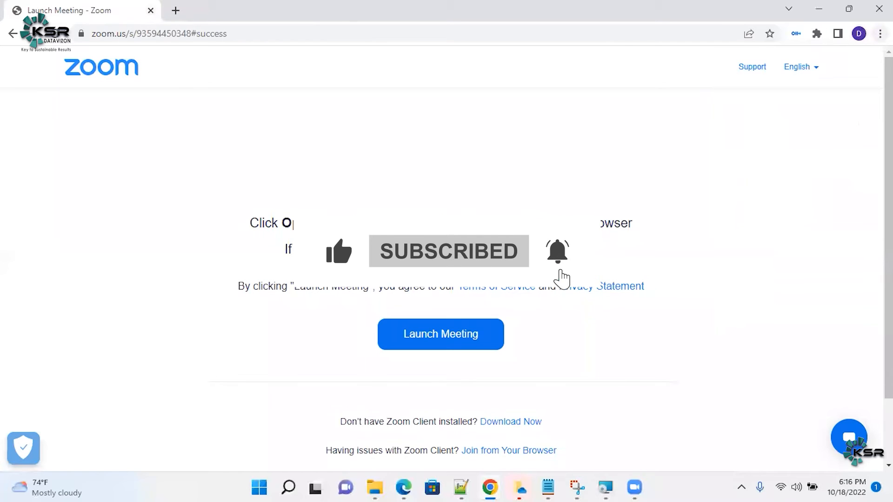
pyautogui.click(879, 34)
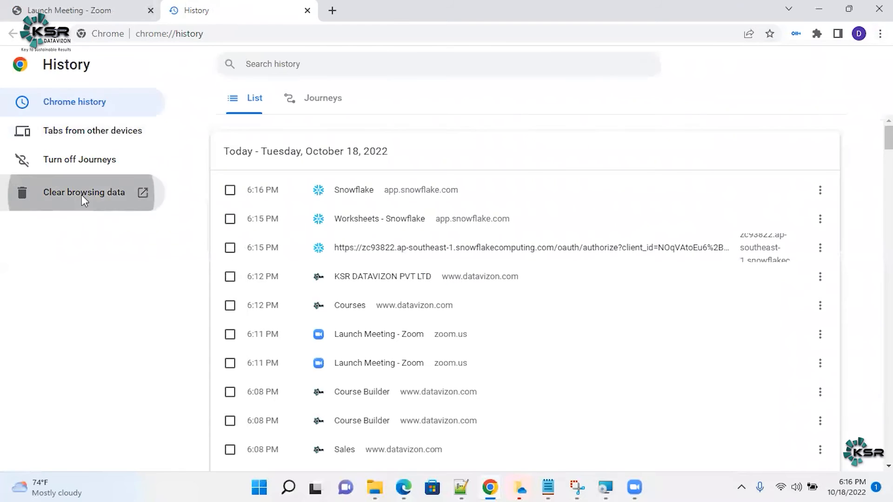
# Clear the last hour of browsing data and run Chrome's safety check
pyautogui.click(84, 192)
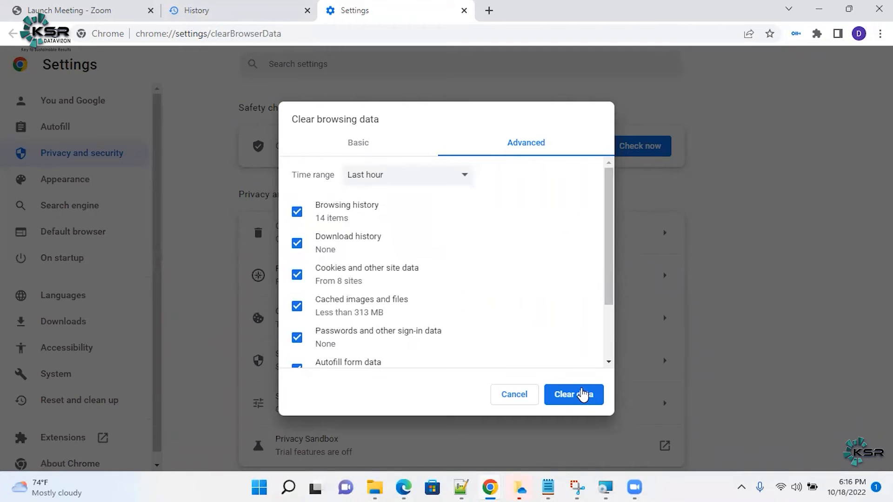
pyautogui.click(572, 394)
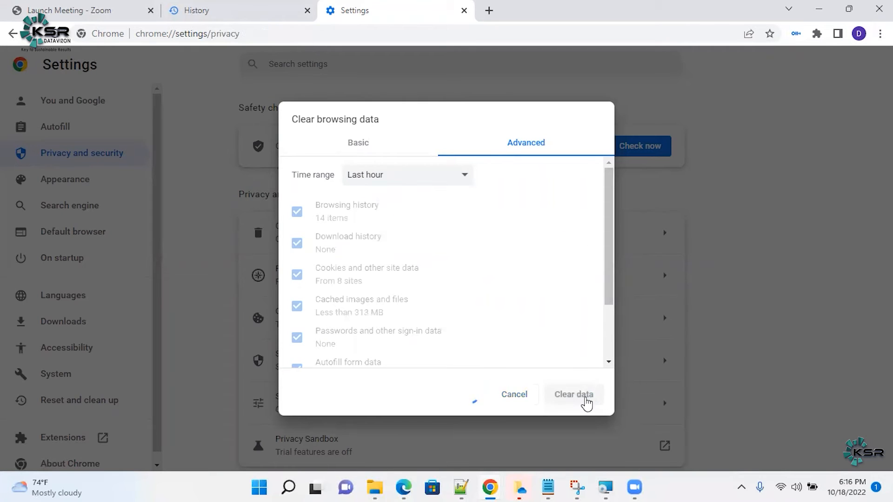
pyautogui.click(573, 394)
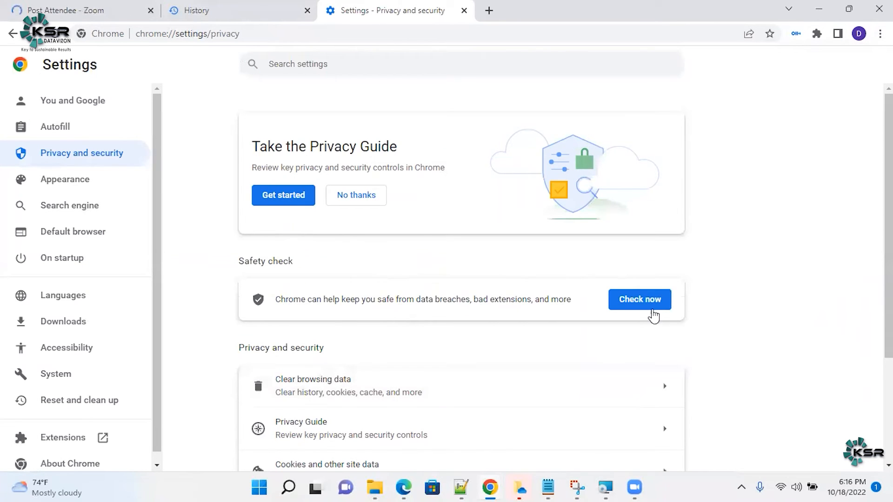
pyautogui.click(639, 299)
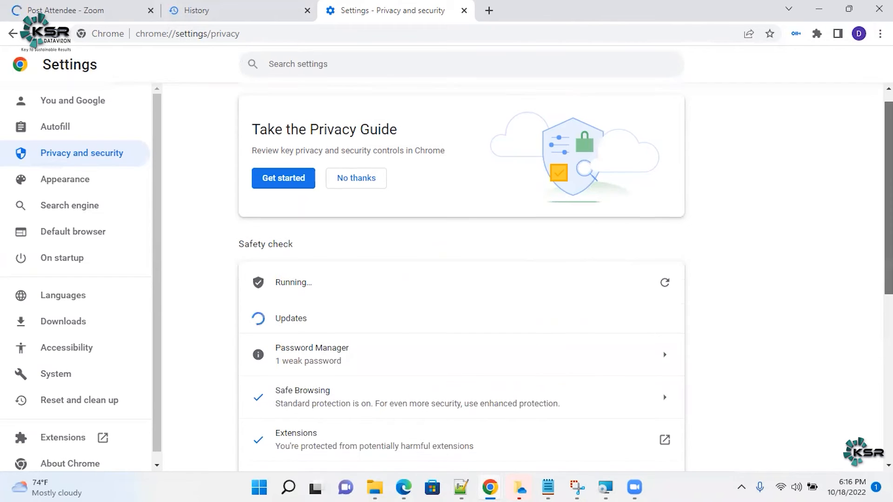
pyautogui.scroll(-3)
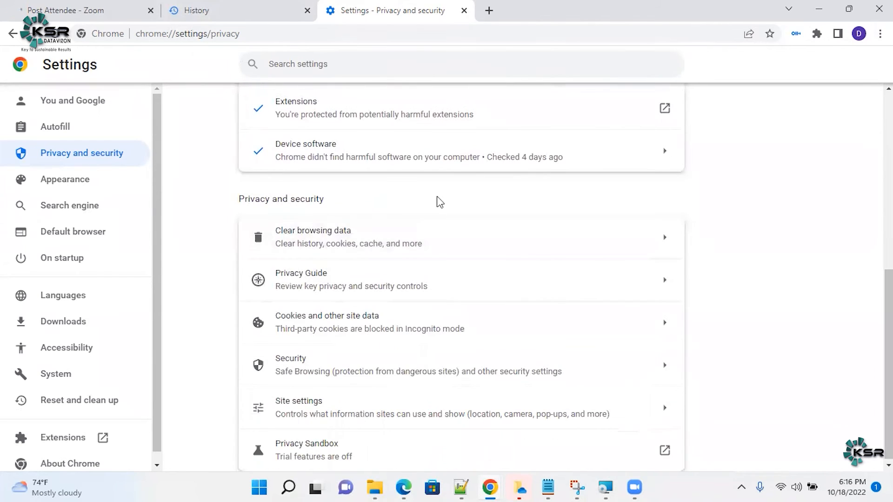
pyautogui.click(312, 236)
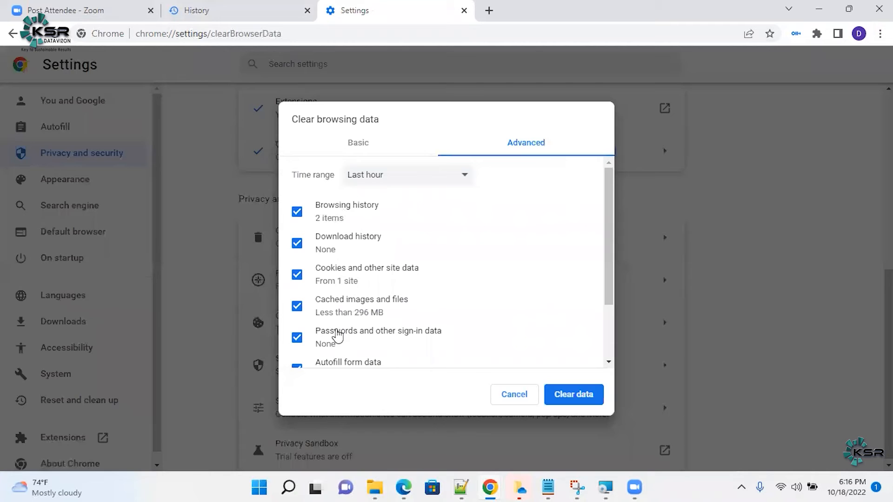
pyautogui.moveTo(581, 335)
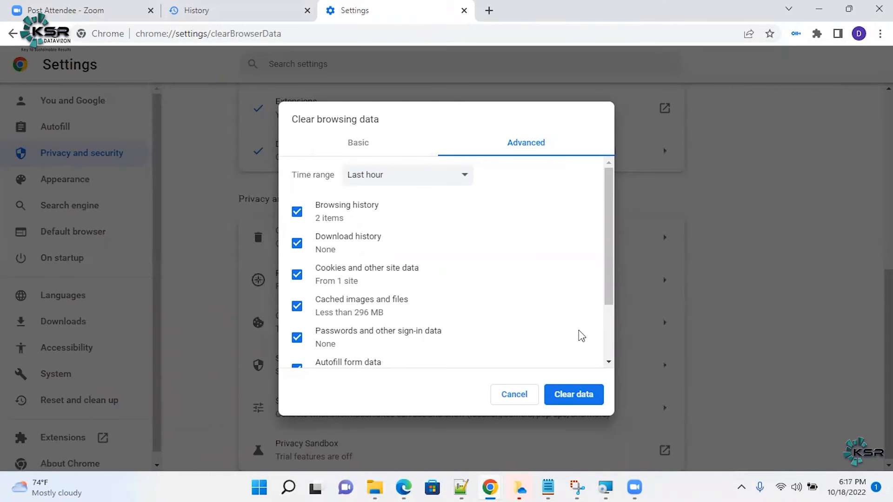
pyautogui.click(512, 394)
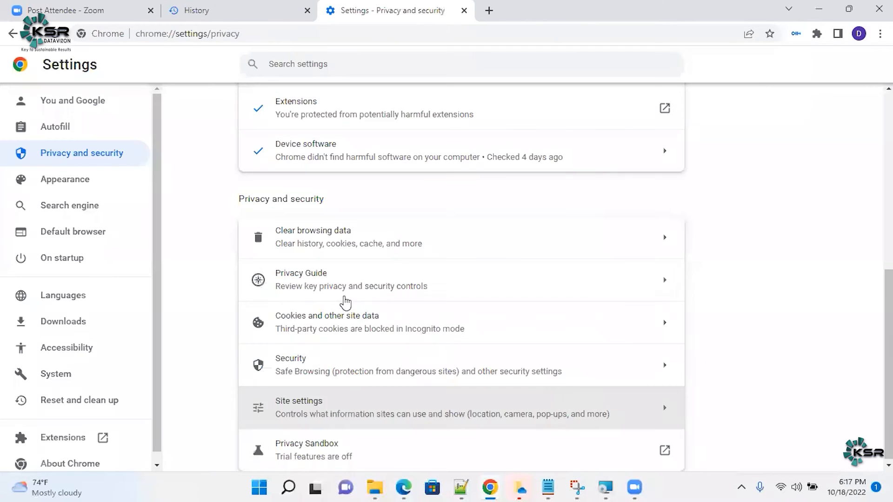
# Clear all-time browsing history, cookies and cached files, leaving the history page empty
pyautogui.click(312, 236)
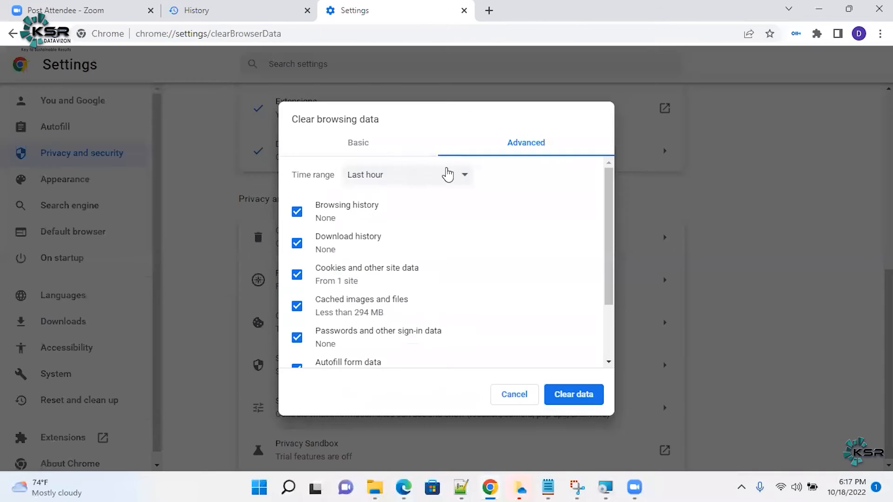
pyautogui.click(407, 174)
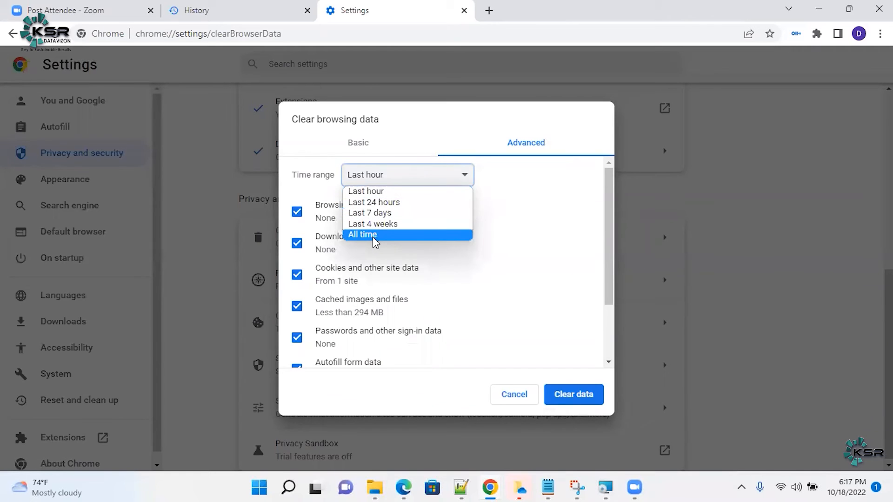
pyautogui.click(361, 234)
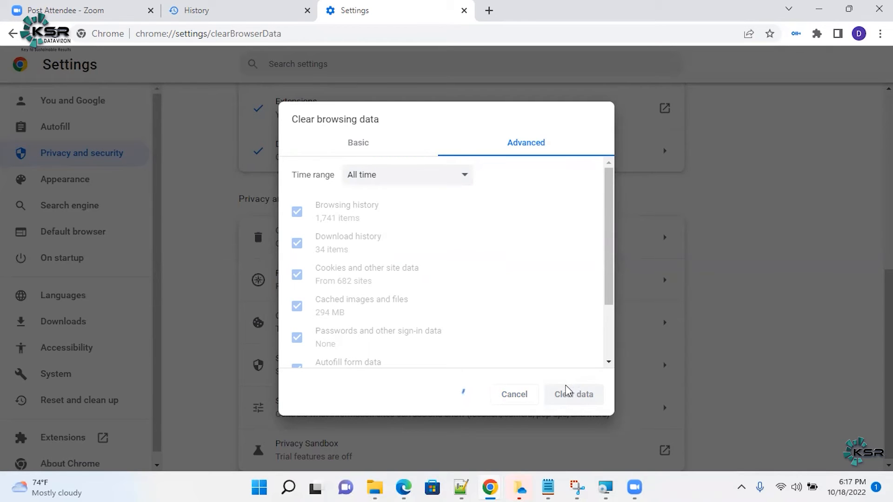
pyautogui.click(573, 394)
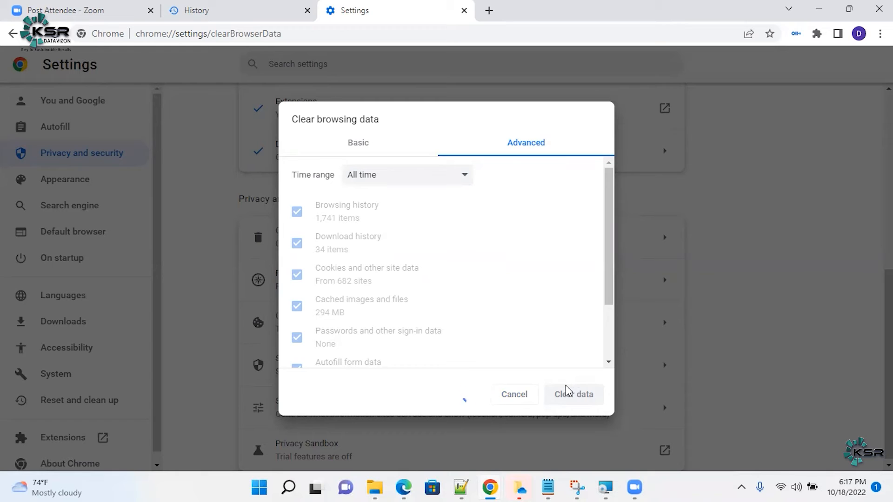
pyautogui.click(573, 394)
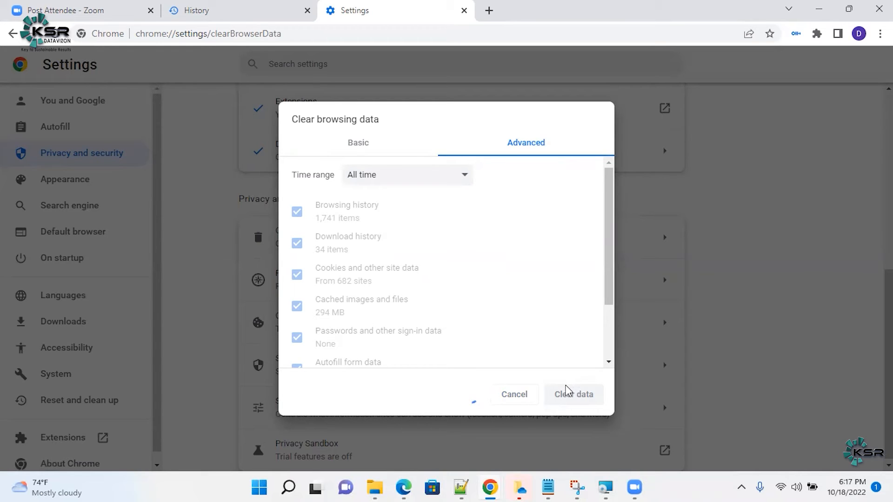
pyautogui.click(573, 394)
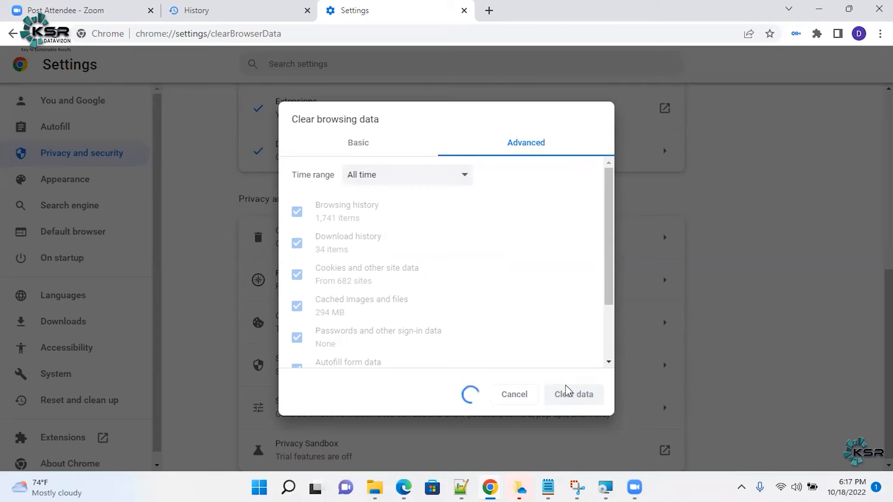
pyautogui.scroll(-3)
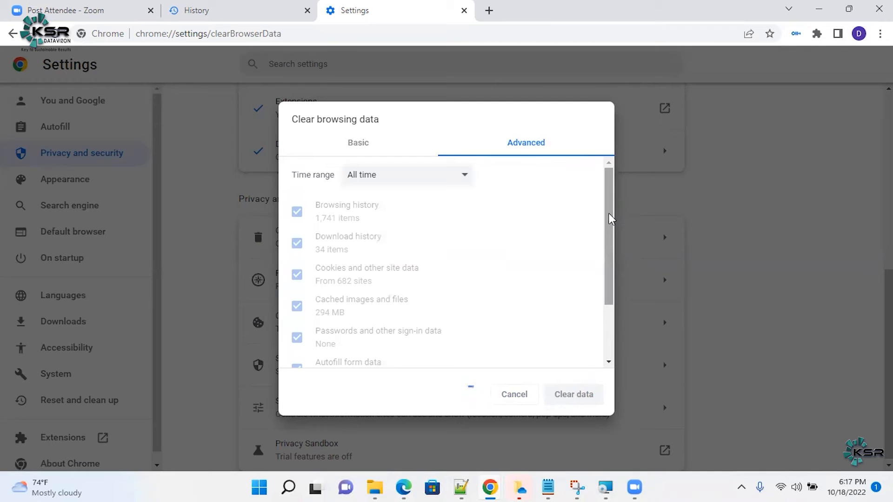
pyautogui.click(573, 394)
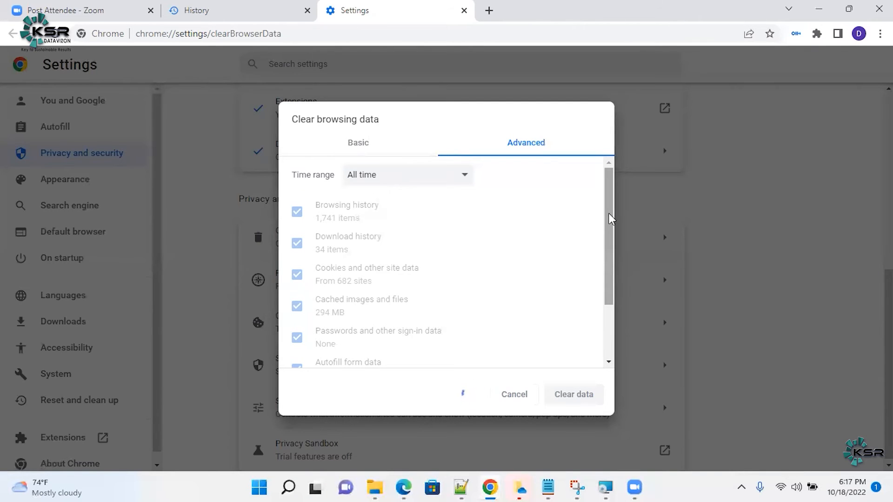
pyautogui.click(573, 394)
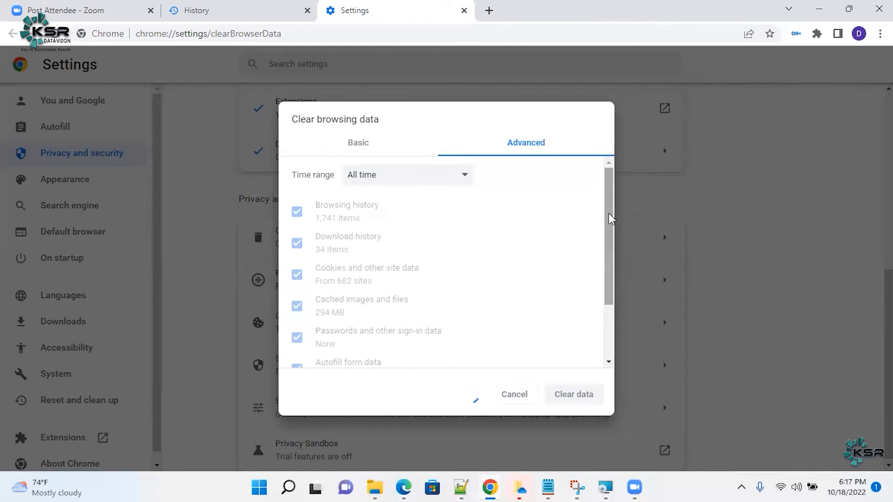
pyautogui.click(573, 393)
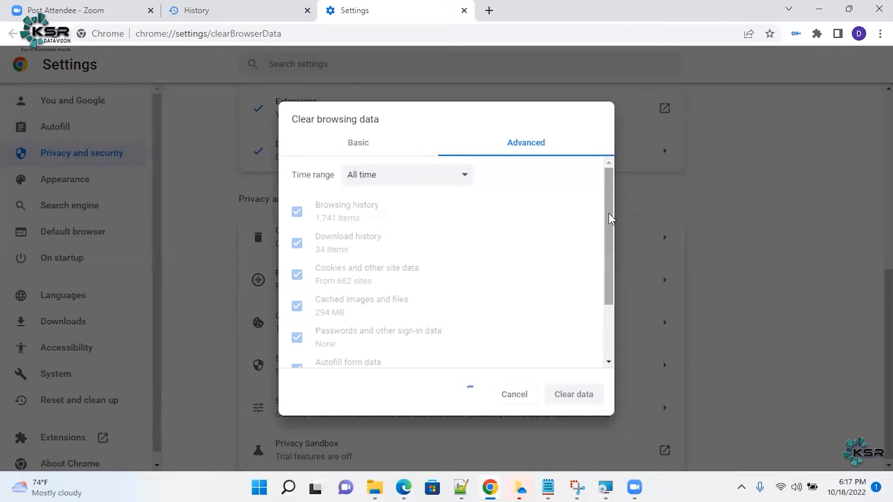
pyautogui.click(197, 10)
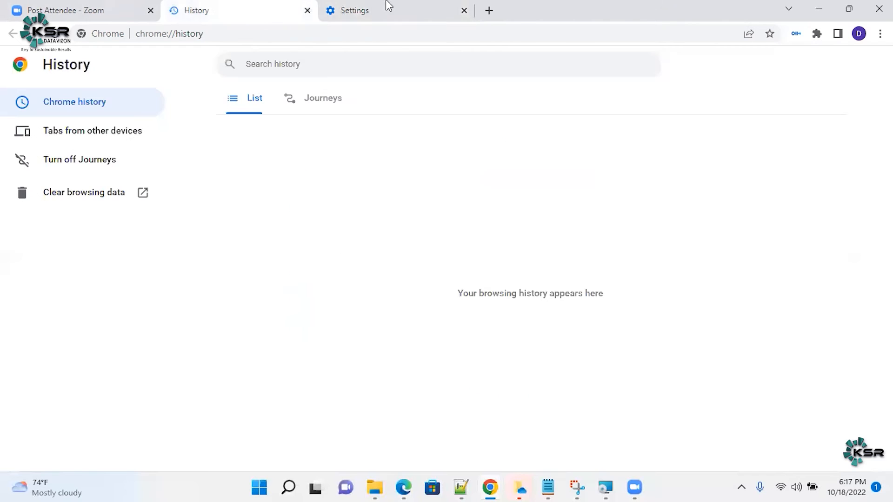
# Search Google for the Snowflake login page in a new tab and open another fresh tab
pyautogui.click(355, 10)
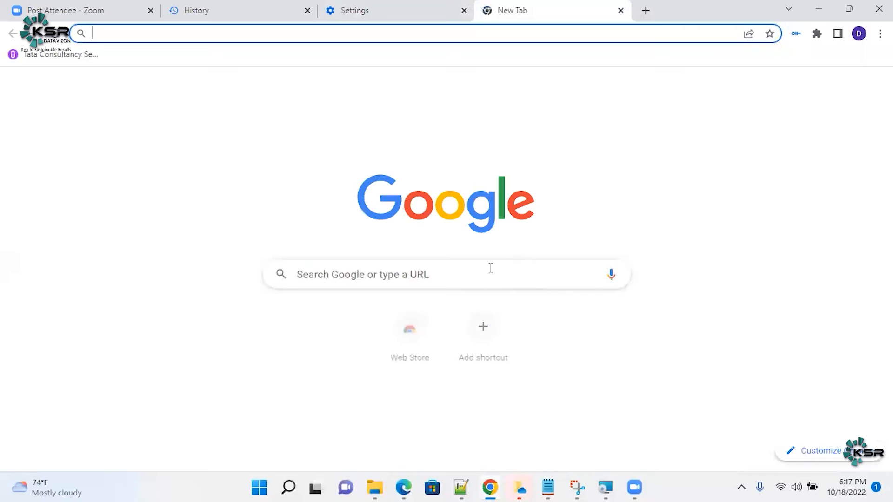
pyautogui.write('Snowflake login')
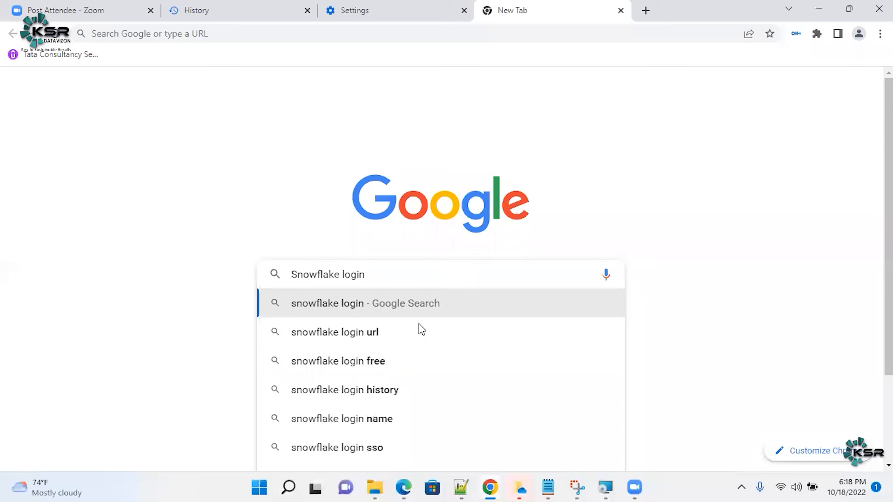
pyautogui.click(365, 303)
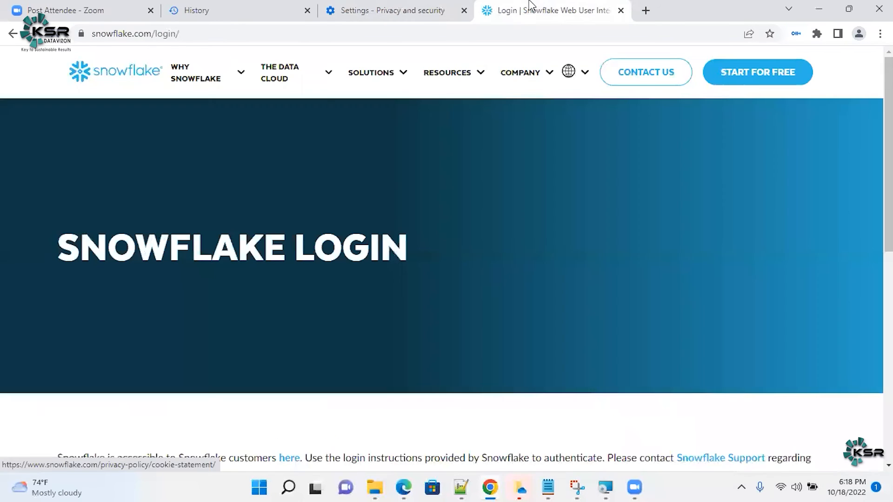
pyautogui.scroll(-3)
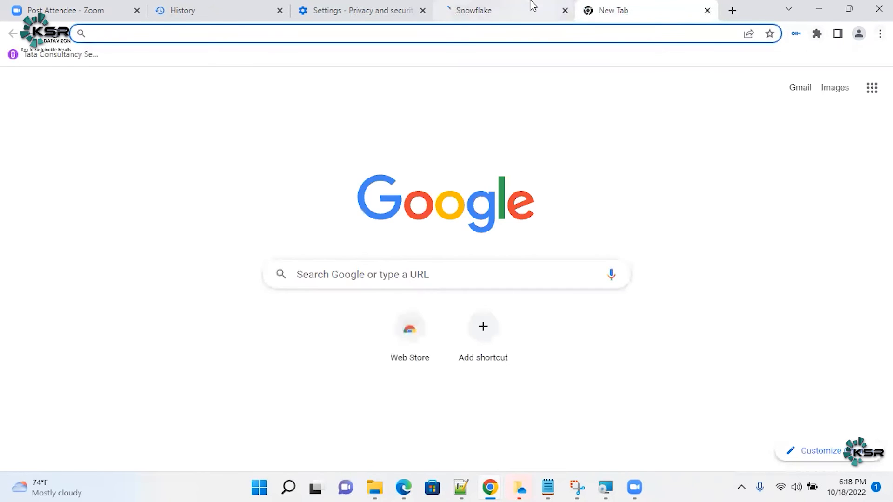
pyautogui.click(474, 10)
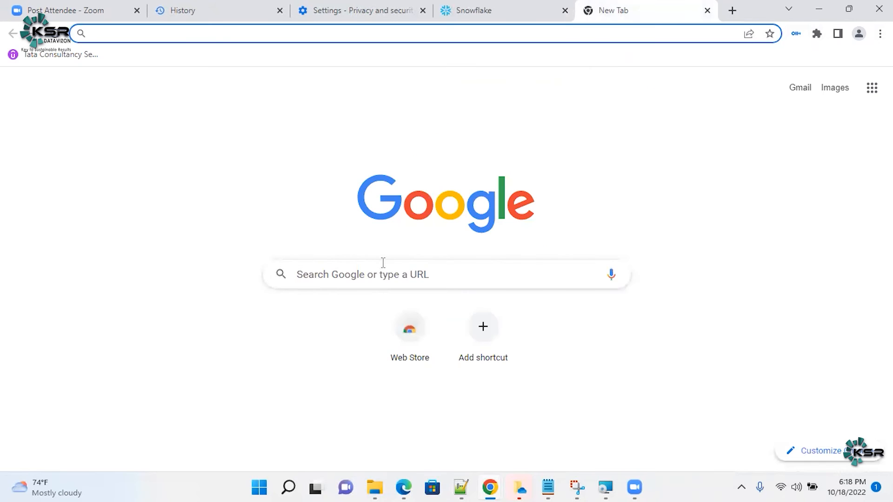
pyautogui.moveTo(799, 88)
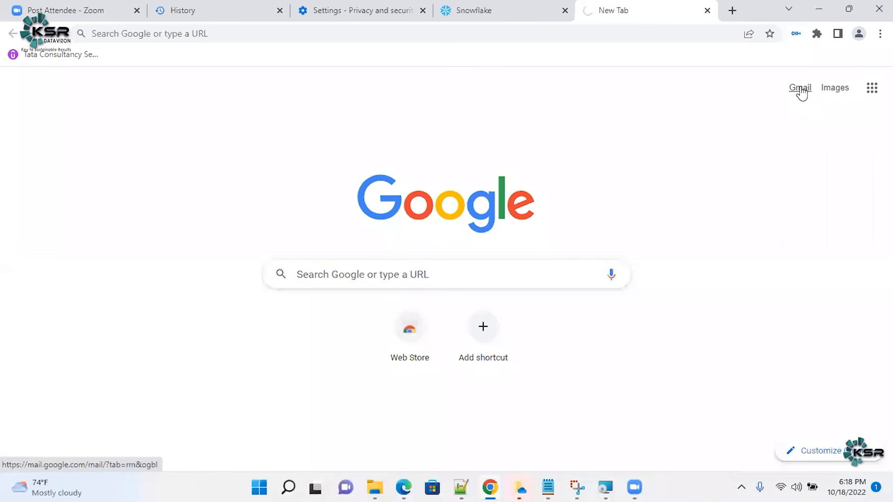
# Sign in to Gmail with the learning account's email from Notepad++ and its password
pyautogui.click(799, 87)
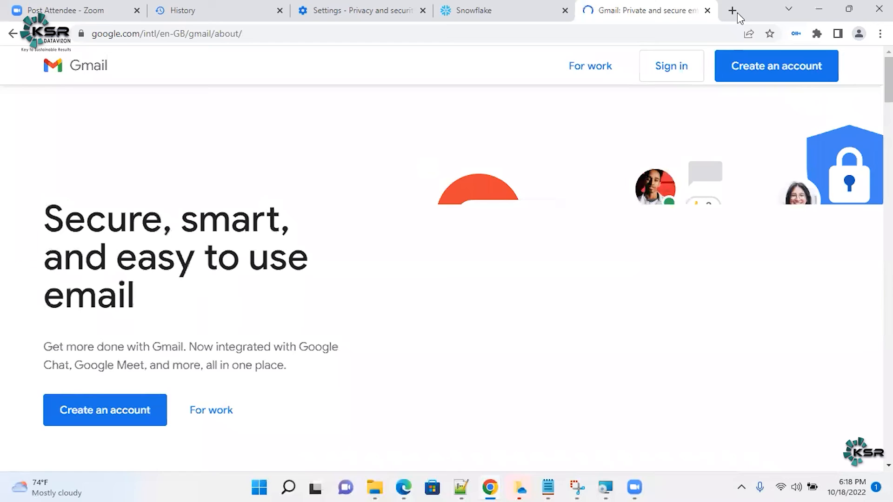
pyautogui.click(671, 66)
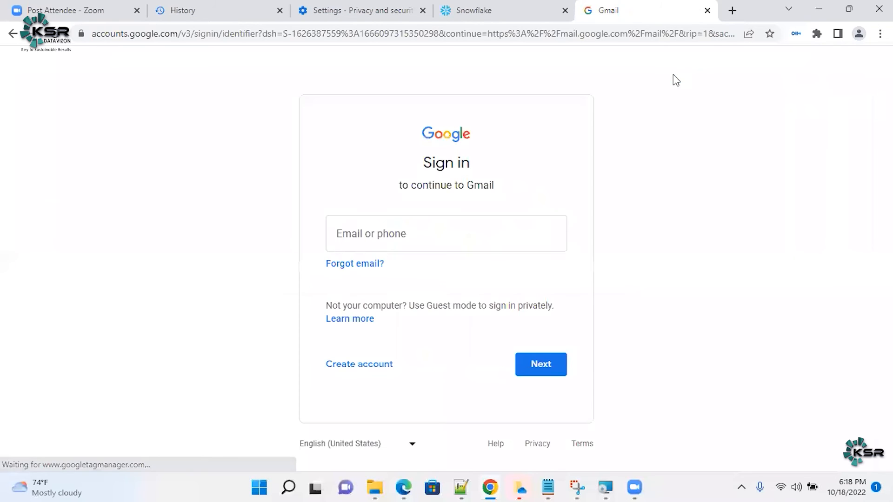
pyautogui.click(446, 232)
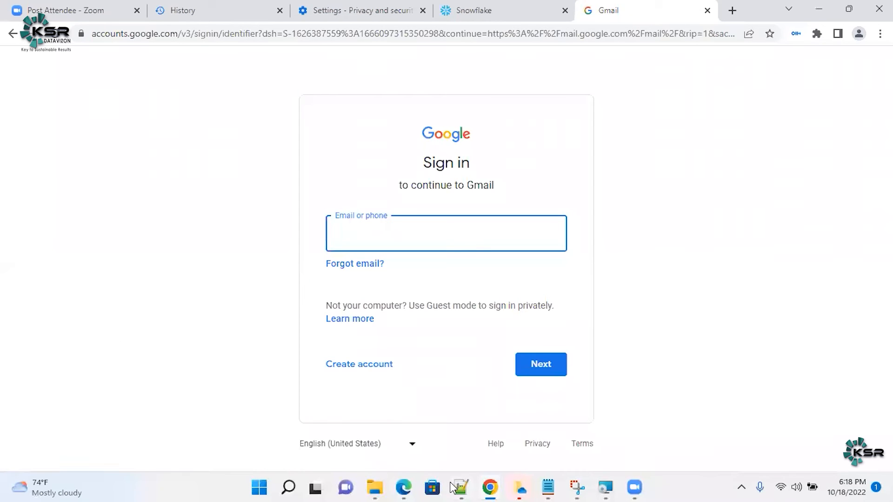
pyautogui.click(459, 487)
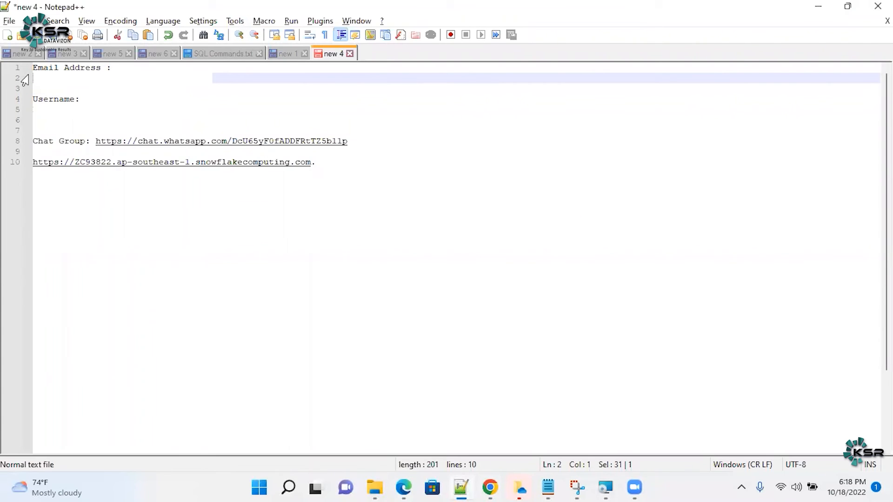
pyautogui.click(489, 487)
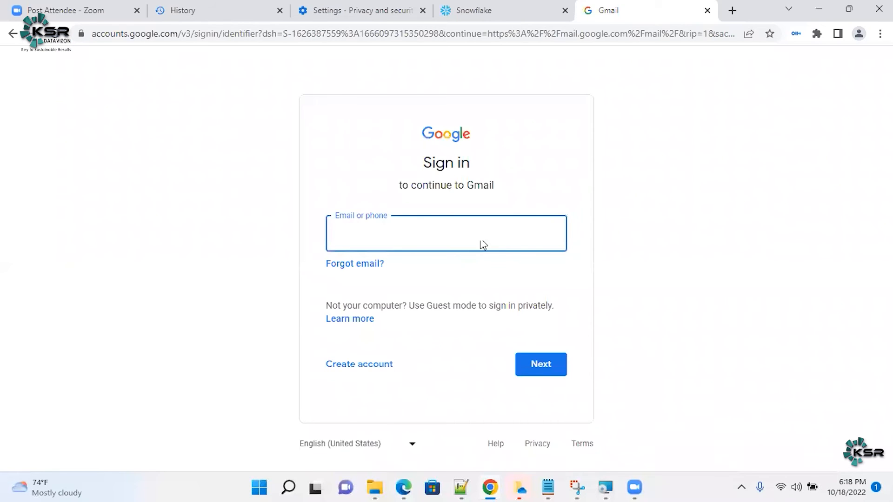
pyautogui.click(539, 363)
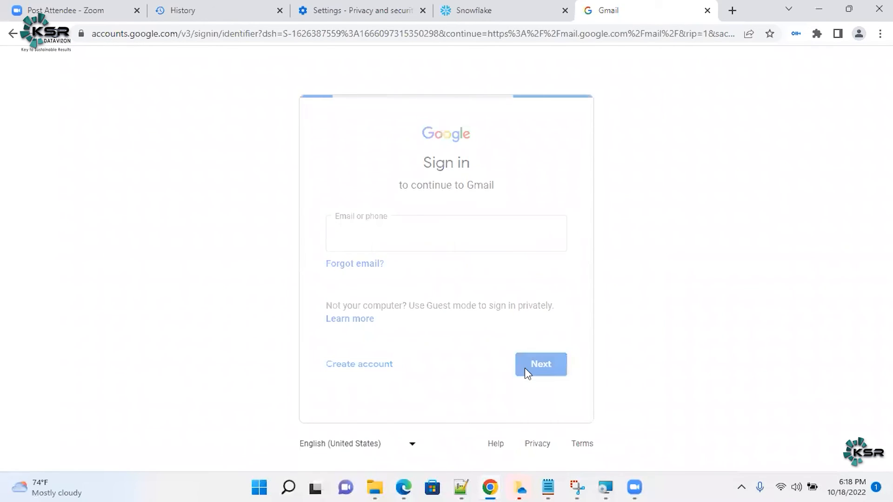
pyautogui.click(540, 364)
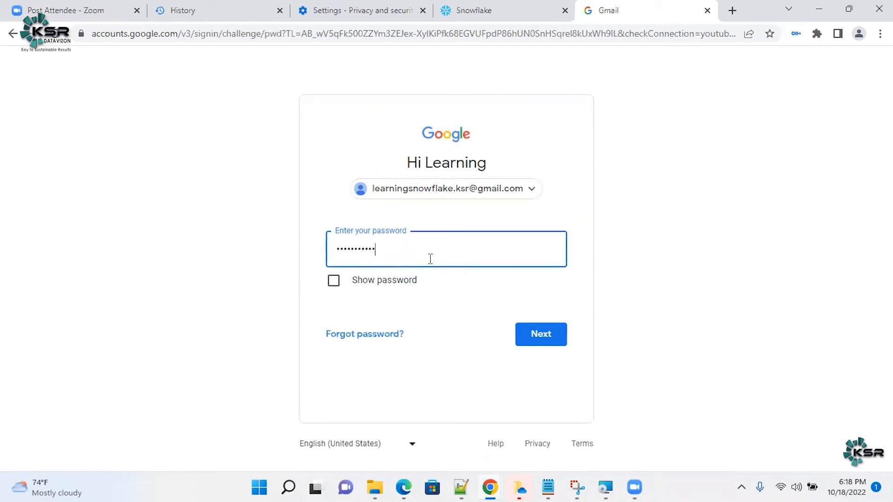
pyautogui.click(539, 334)
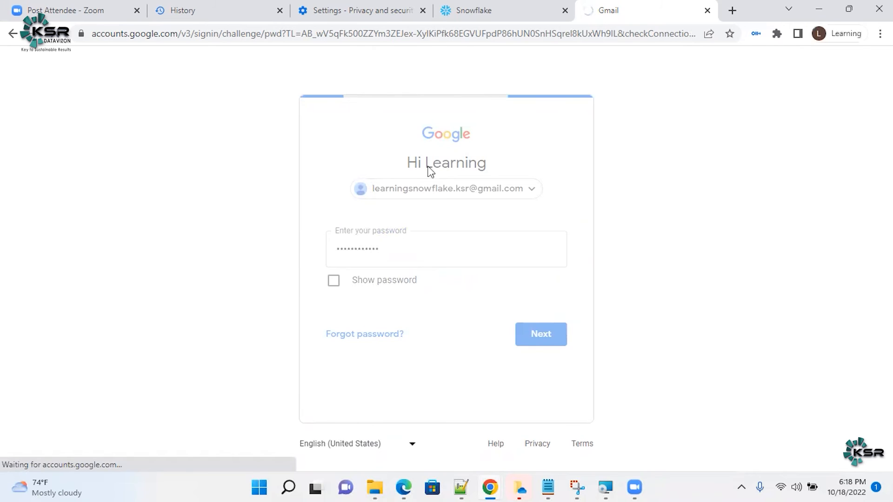
# Check the Snowflake tab and return to Gmail for the Welcome To Snowflake email
pyautogui.click(474, 11)
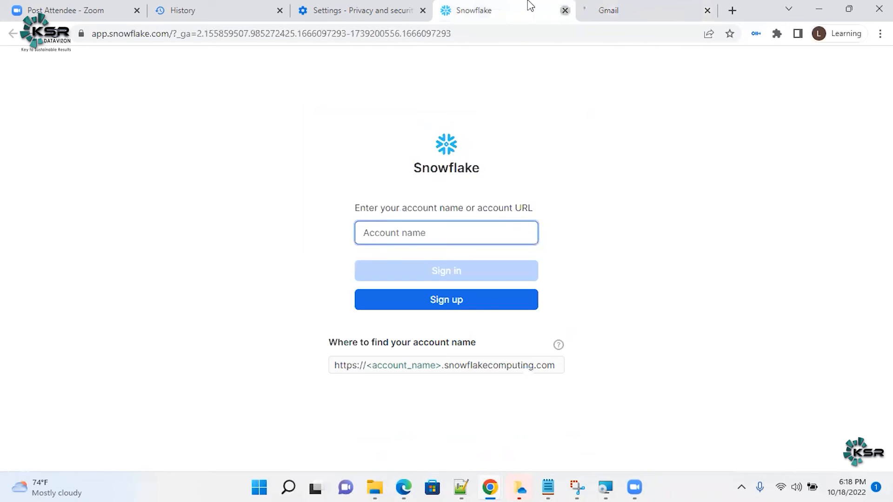
pyautogui.click(564, 10)
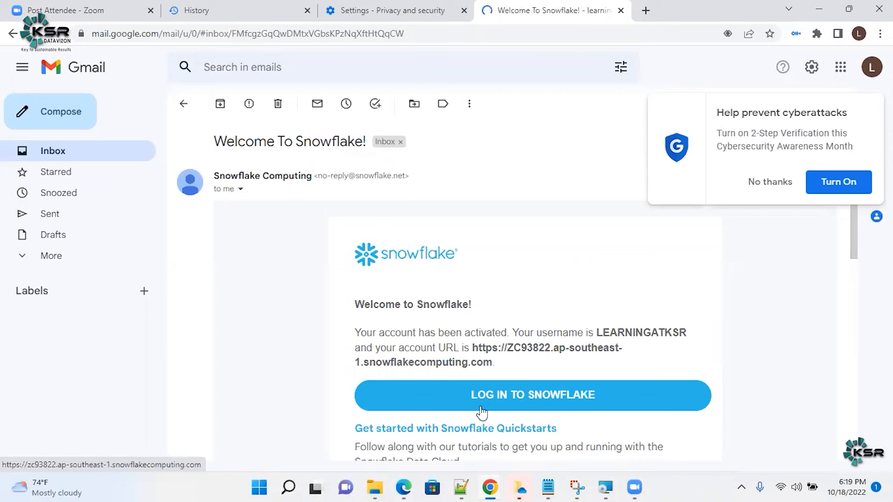
# Sign in to Snowflake from the login email, re-entering the password after one failed attempt
pyautogui.click(532, 395)
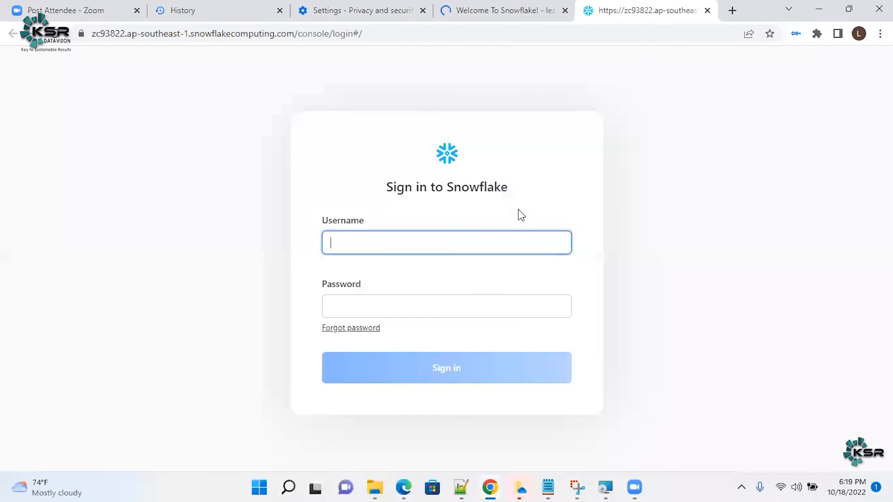
pyautogui.click(446, 306)
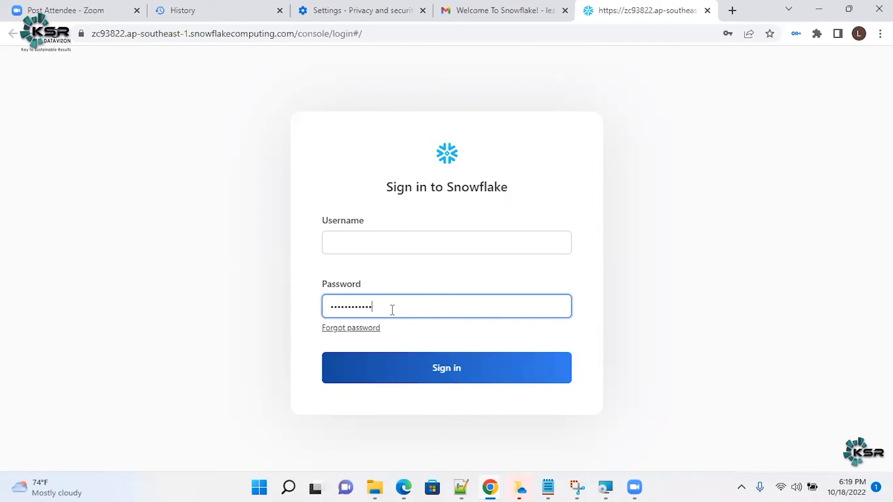
pyautogui.click(446, 368)
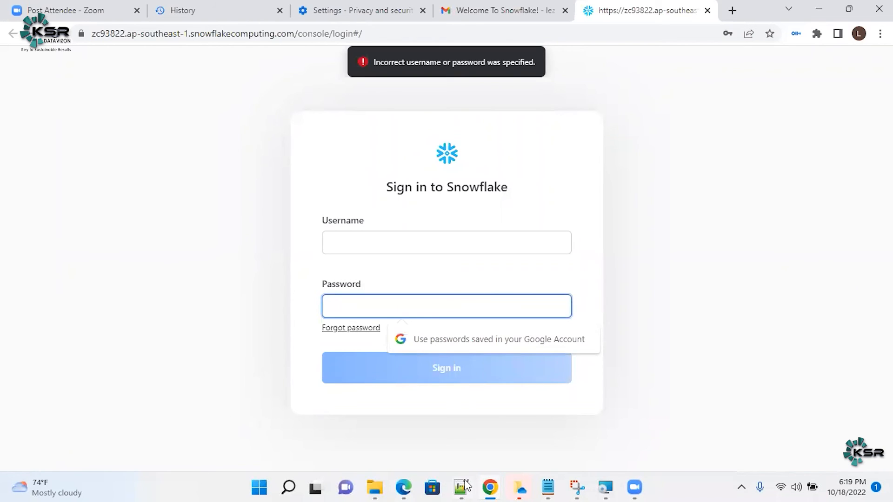
pyautogui.click(460, 487)
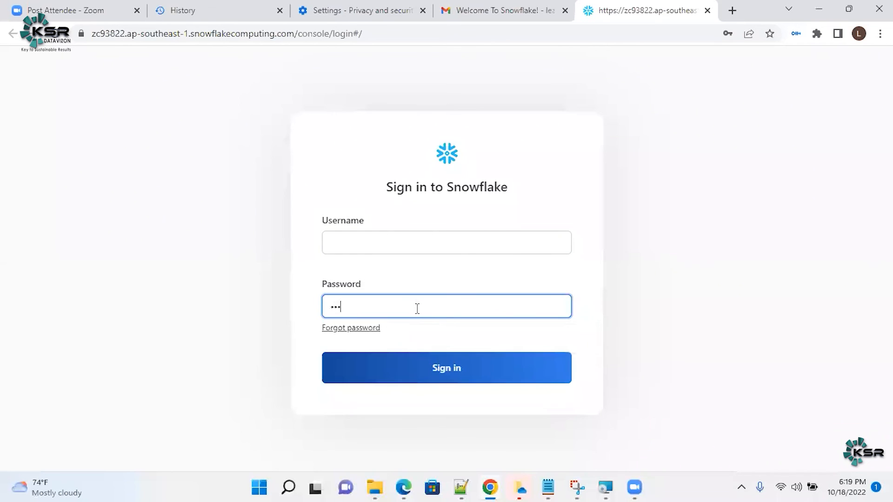
pyautogui.click(446, 368)
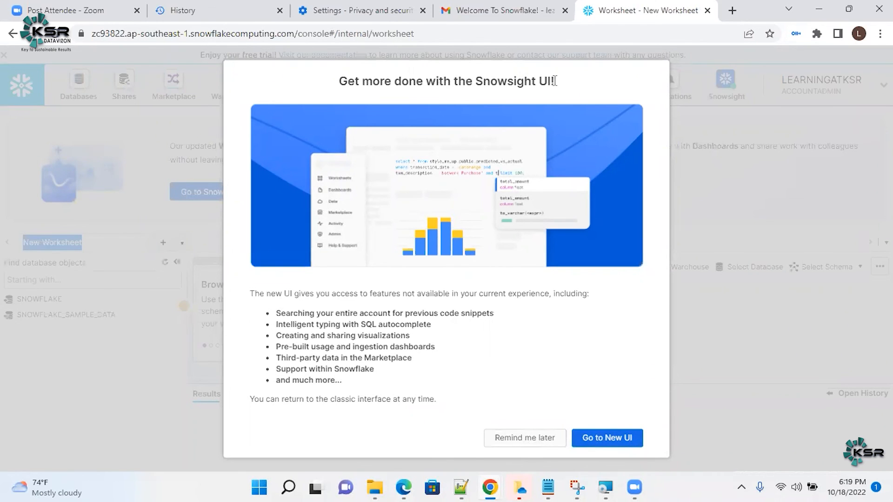
pyautogui.moveTo(551, 388)
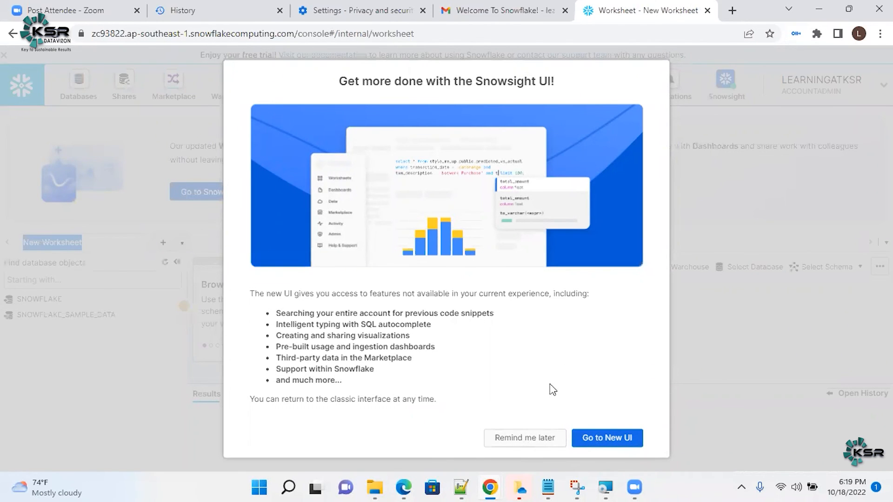
pyautogui.moveTo(524, 438)
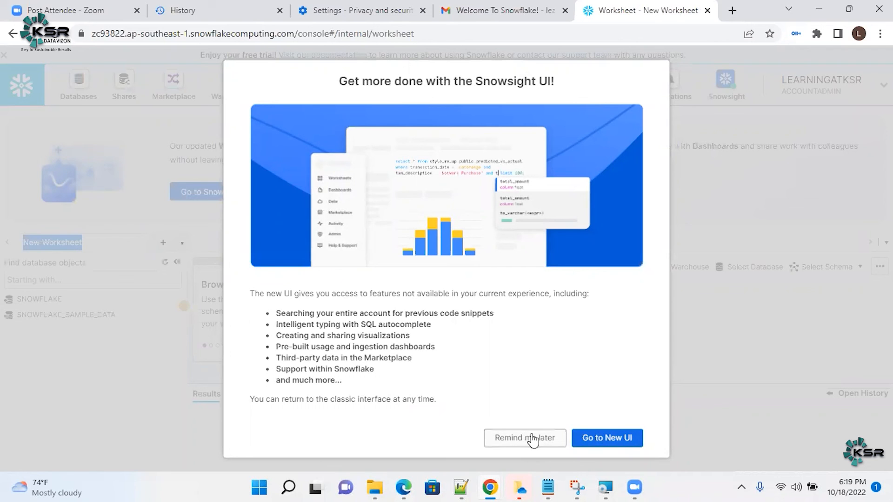
# Dismiss the Snowsight reminder popup, the Browse database objects tip, and the Go to Snowsight banner
pyautogui.click(524, 438)
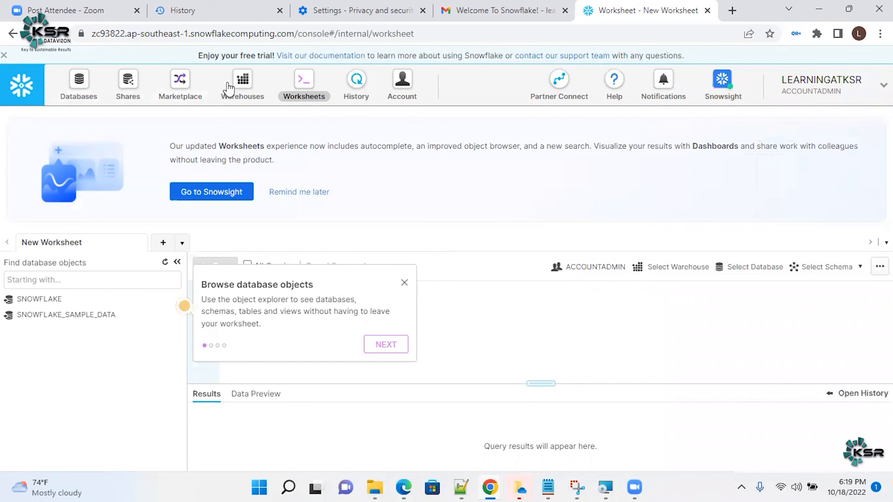
pyautogui.moveTo(81, 89)
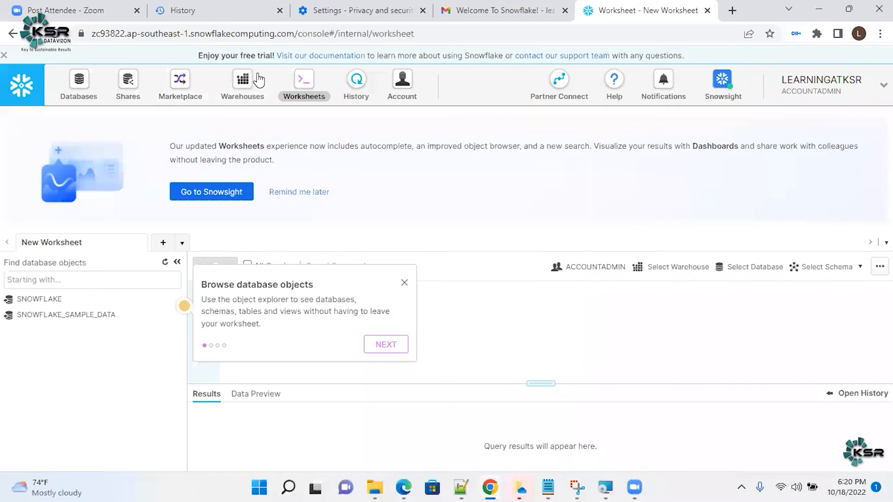
pyautogui.moveTo(722, 85)
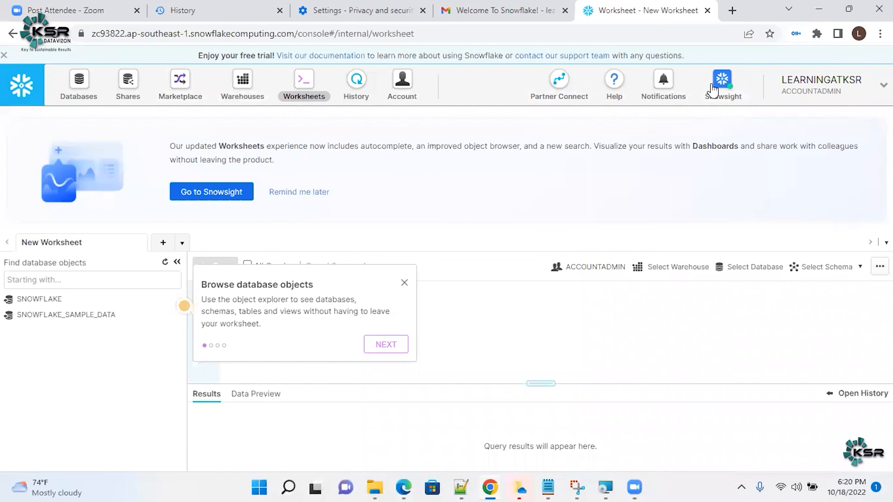
pyautogui.moveTo(357, 296)
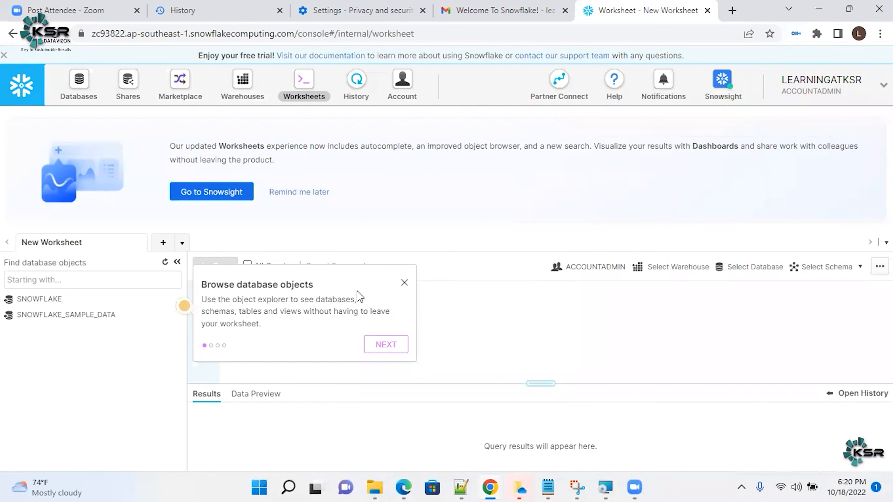
pyautogui.click(404, 282)
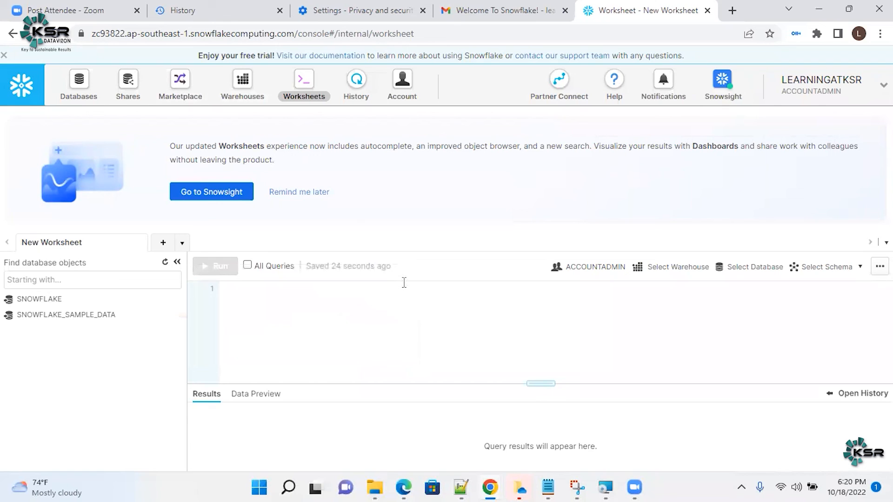
pyautogui.click(299, 191)
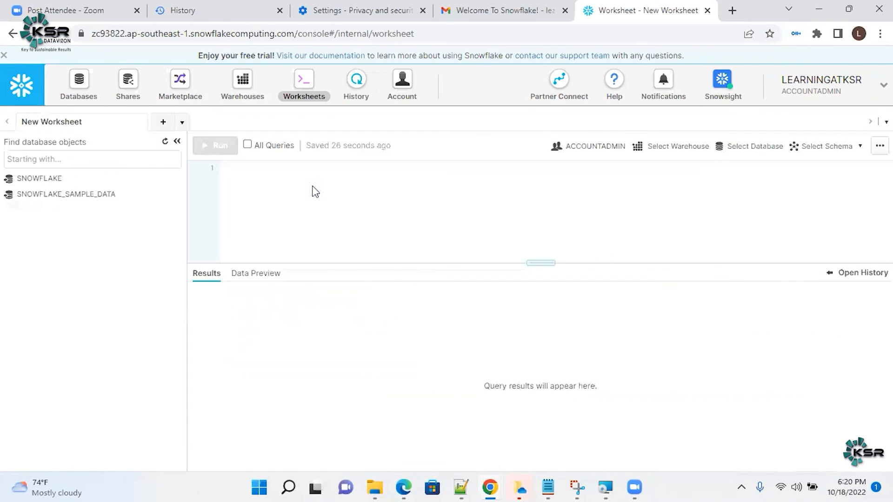
pyautogui.moveTo(308, 245)
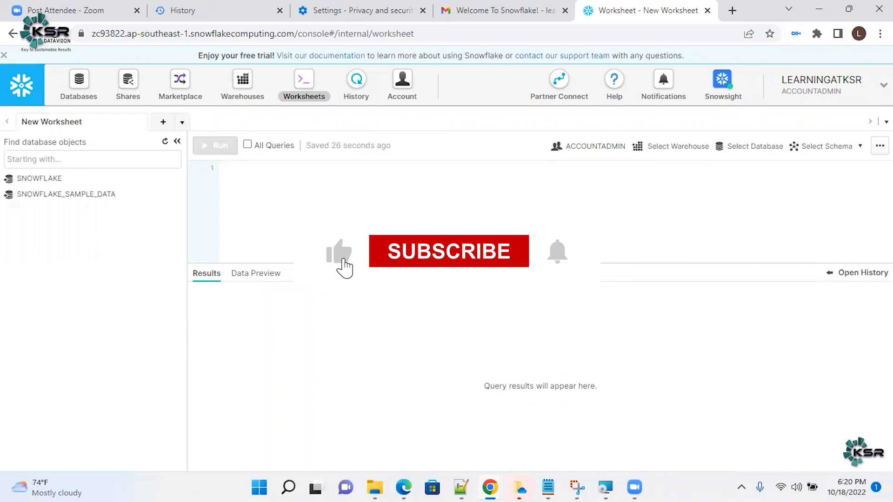
pyautogui.click(448, 251)
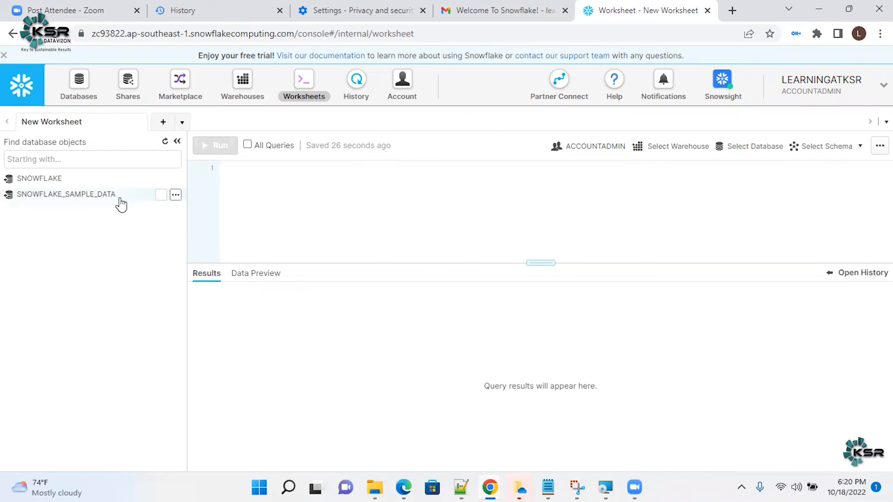
pyautogui.moveTo(39, 178)
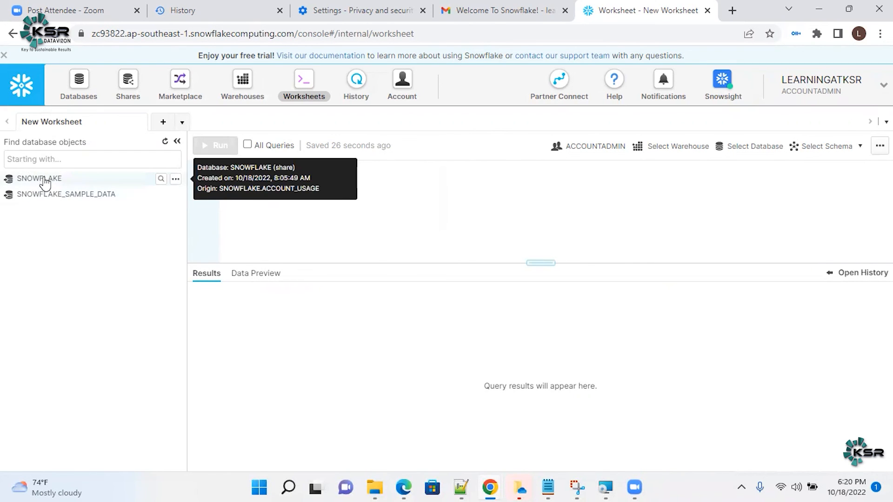